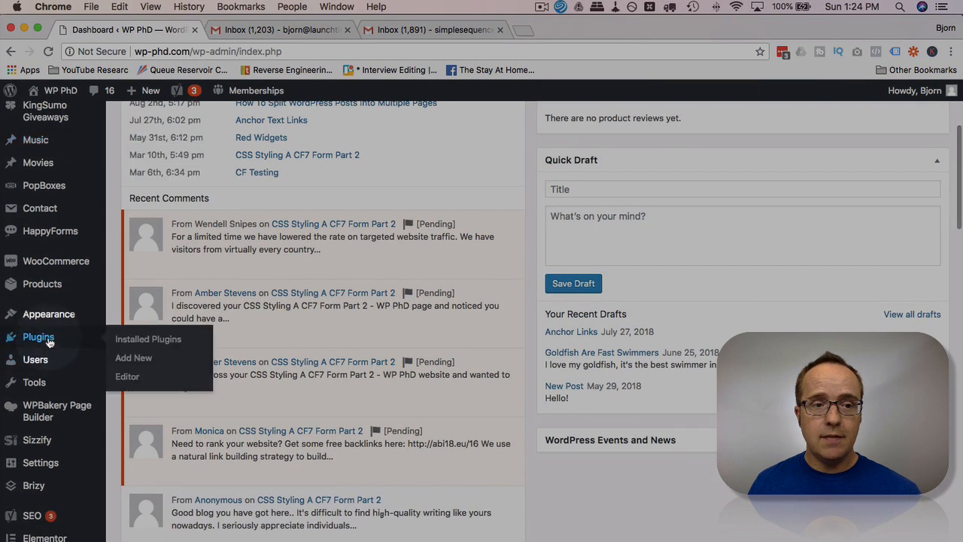
mouse_move(133, 358)
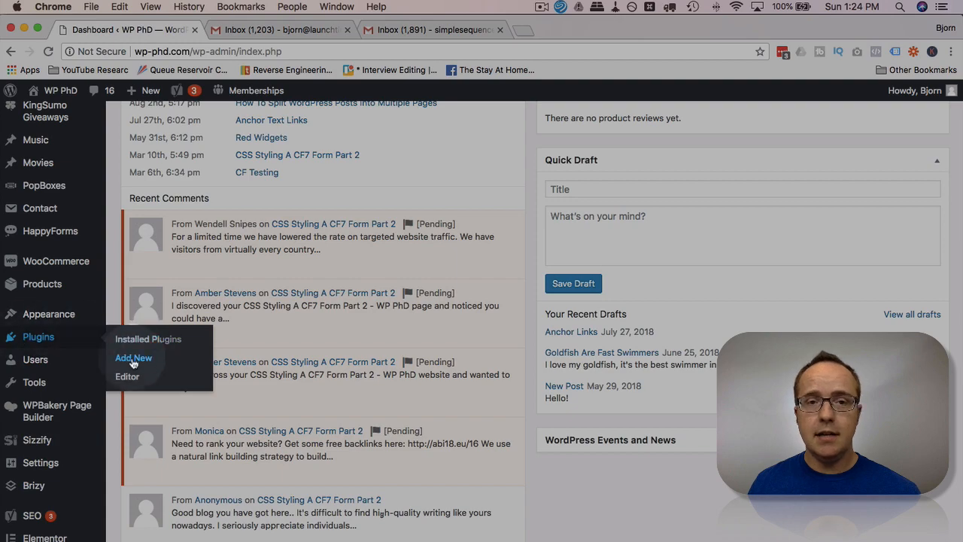
Search Add Plugins for 'contact form' and review the untested-compatibility warning
click(132, 358)
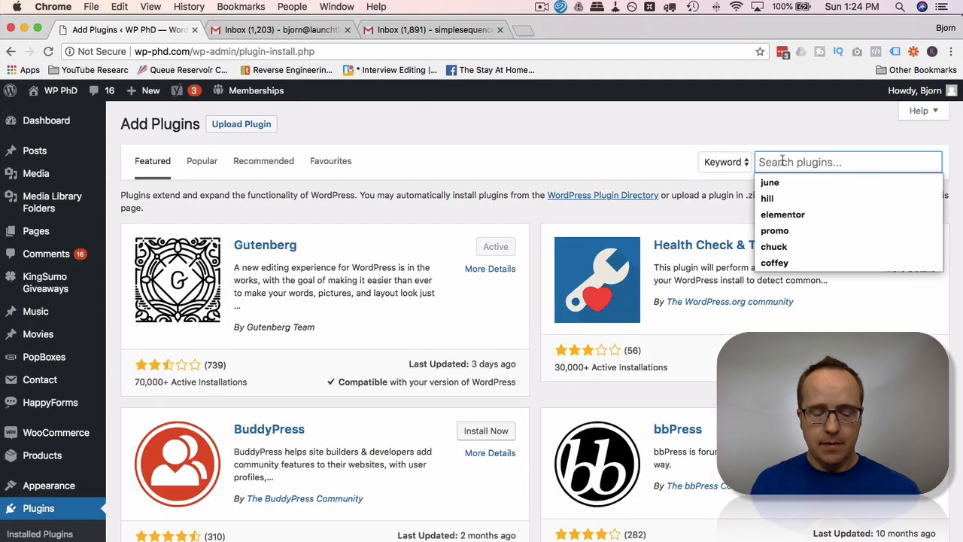
text(contact form)
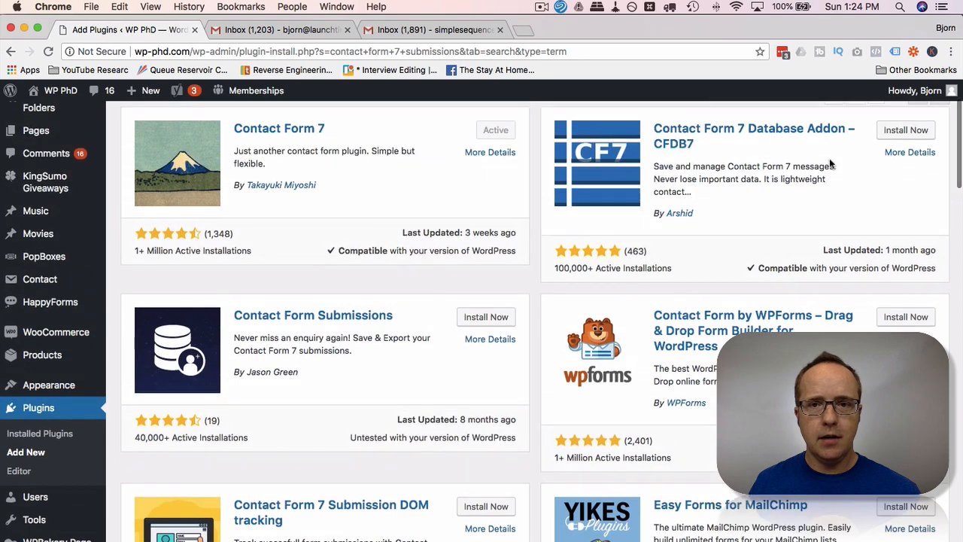
scroll(down, 3)
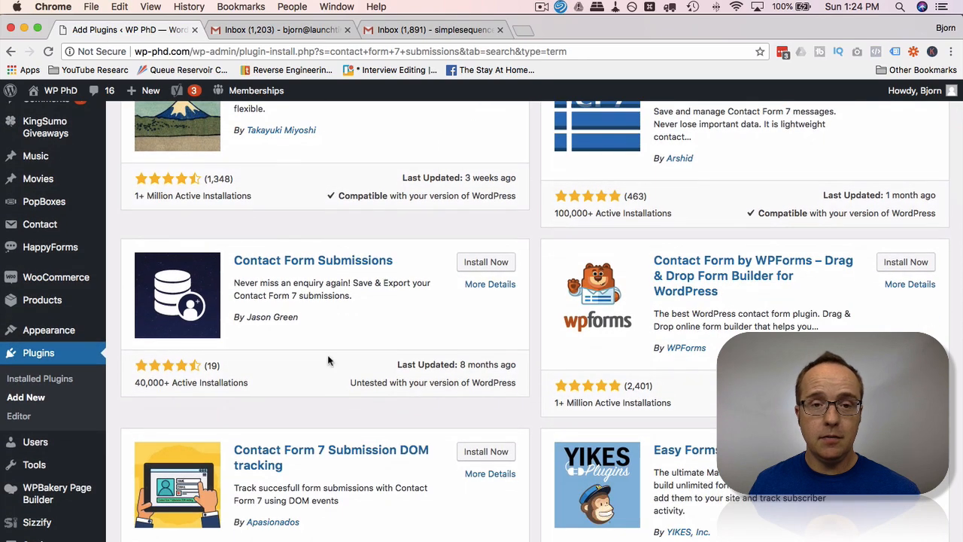
click(490, 283)
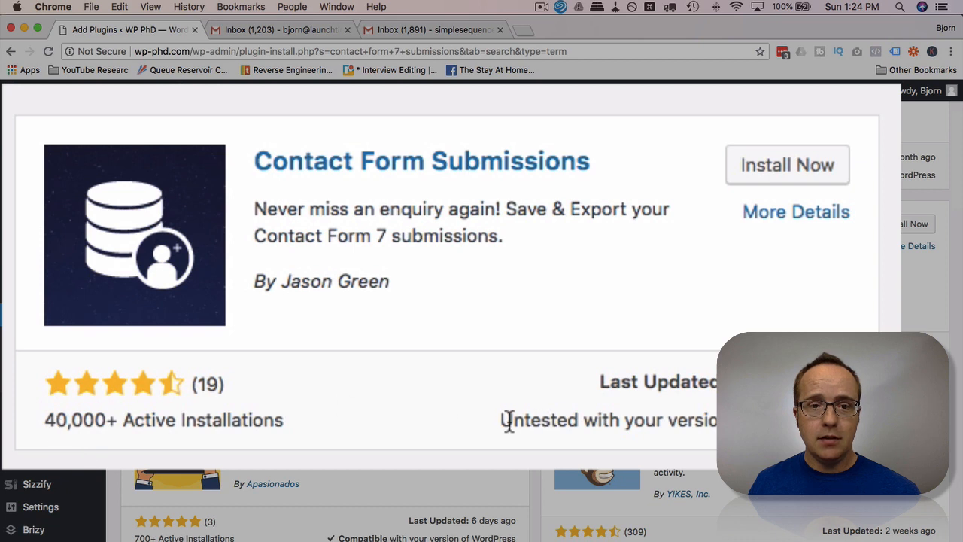
drag(499, 420, 716, 420)
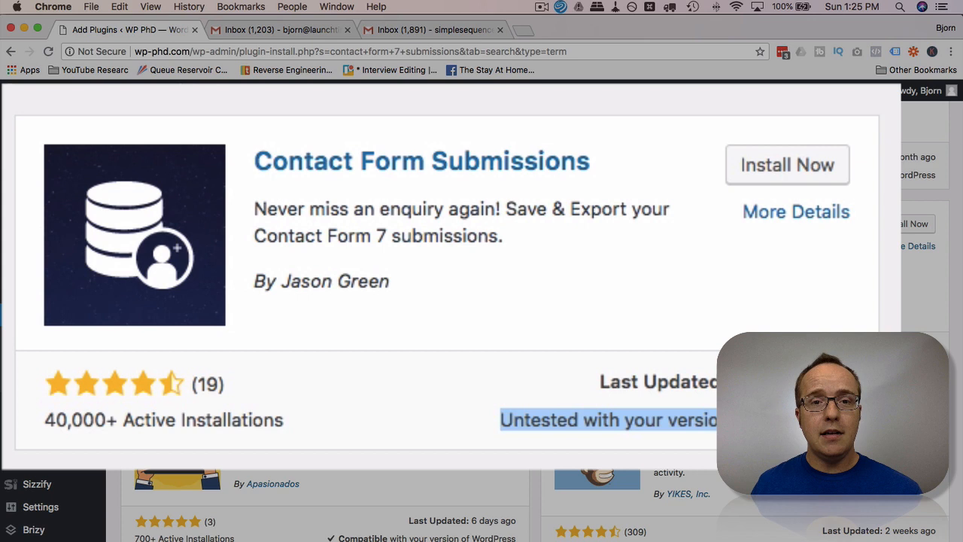
Install the Contact Form Submissions plugin from the search results
scroll(down, 3)
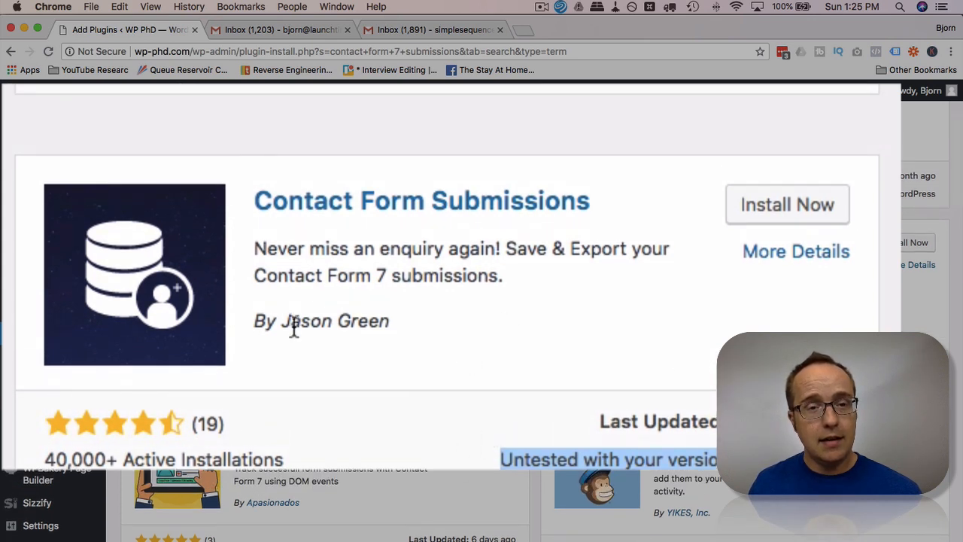
mouse_move(841, 188)
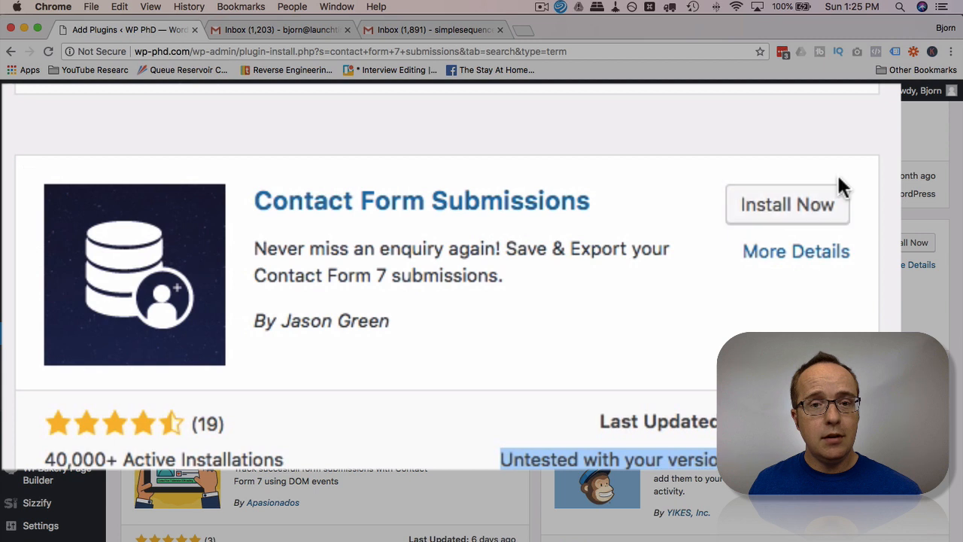
mouse_move(881, 190)
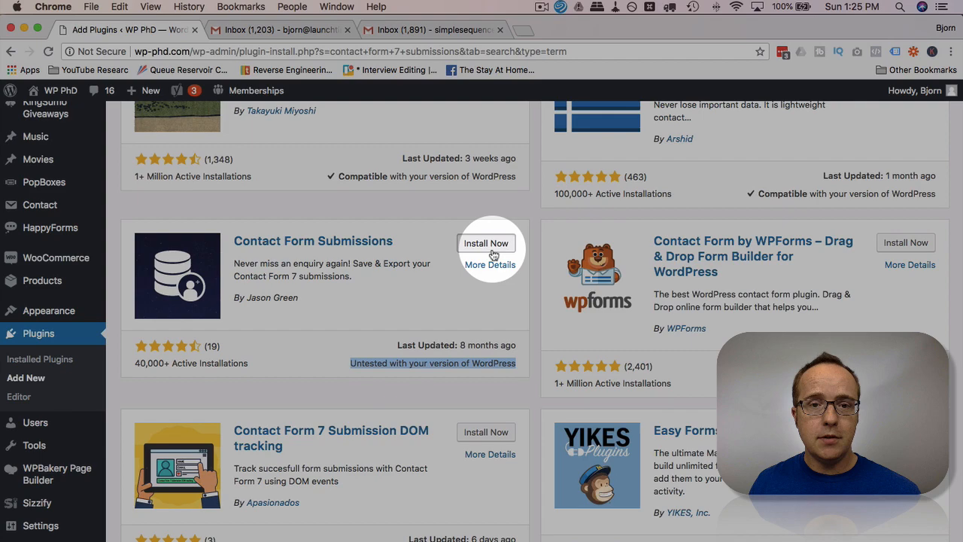
click(486, 242)
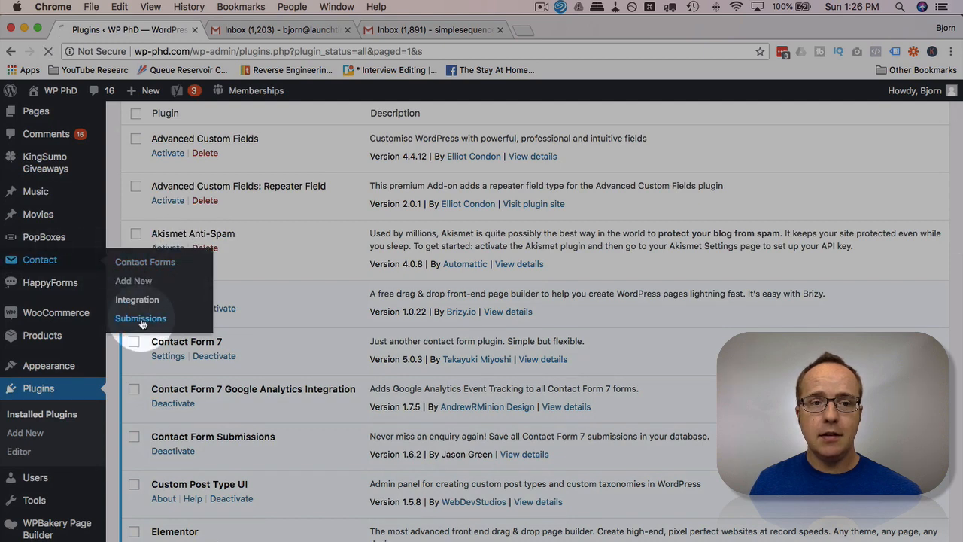
Show the Contact > Submissions list with its one stored entry
click(142, 317)
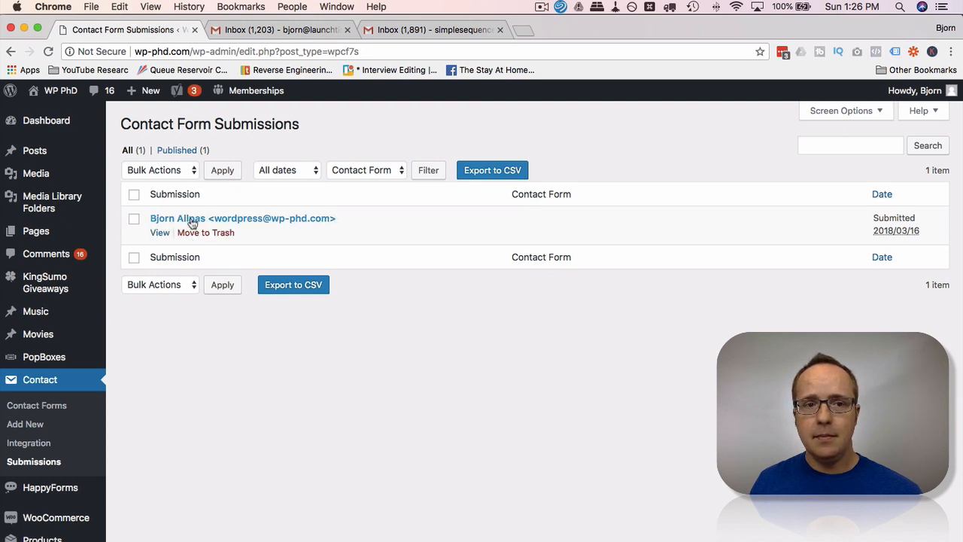
mouse_move(599, 232)
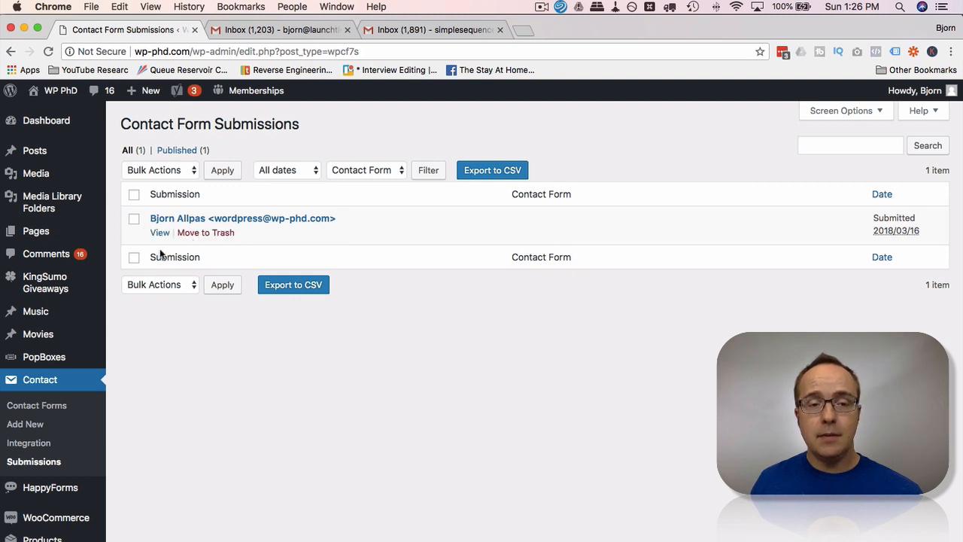
mouse_move(164, 247)
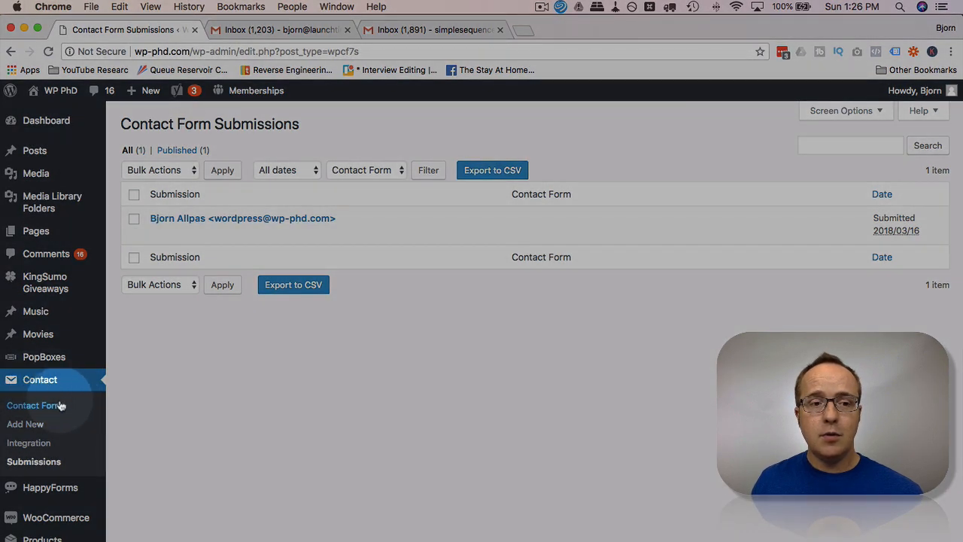
Bring up Contact form 1 in the Contact Form 7 editor
click(36, 405)
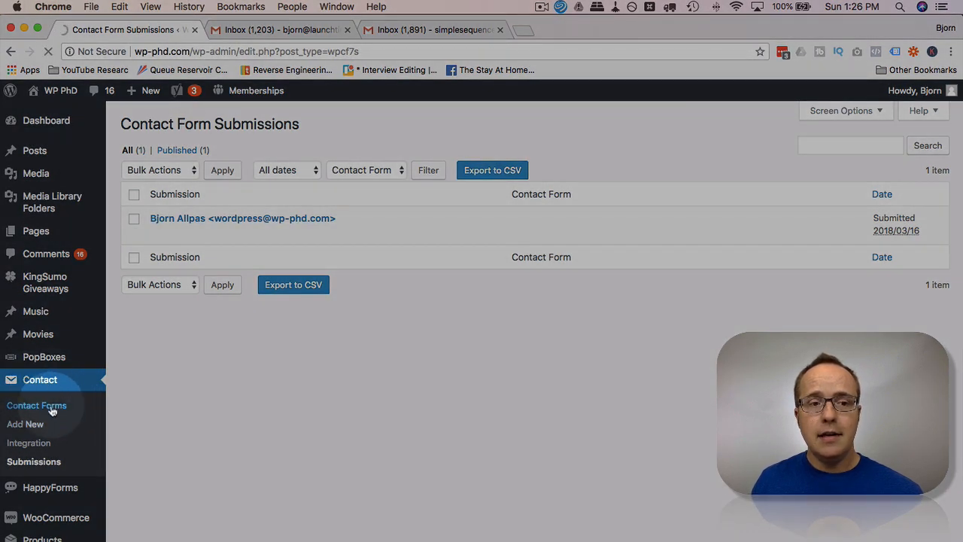
click(36, 405)
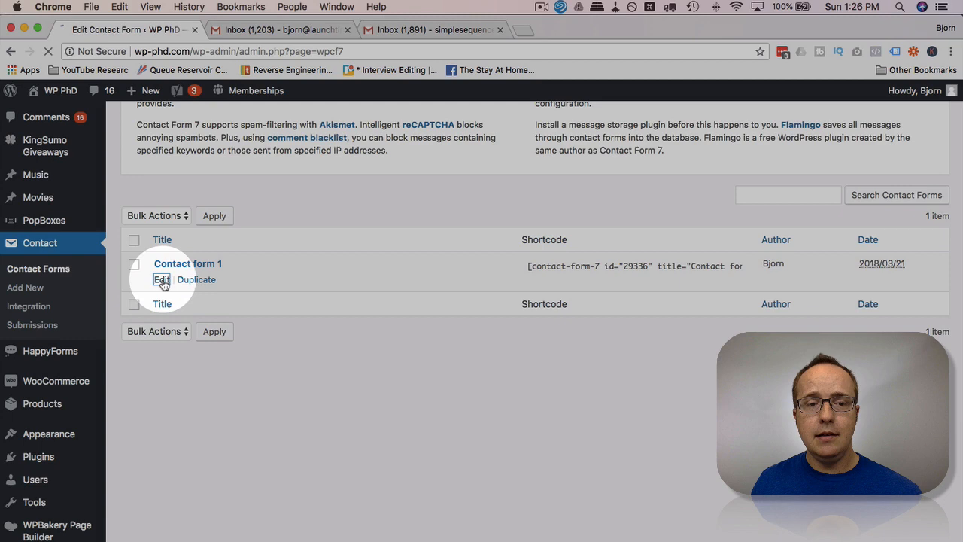
click(162, 278)
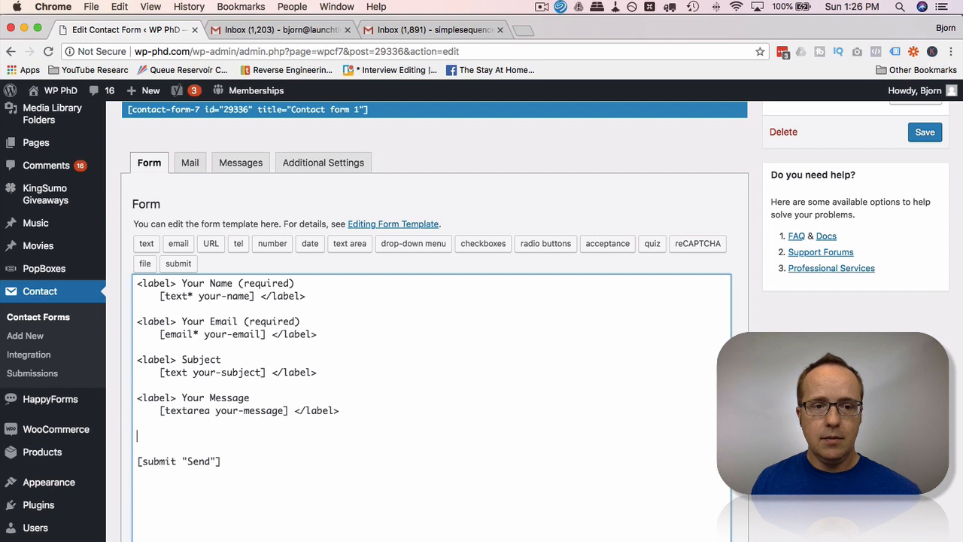
Rename the duplicated label to 'Please attach a file' and remove its textarea tag
double_click(215, 435)
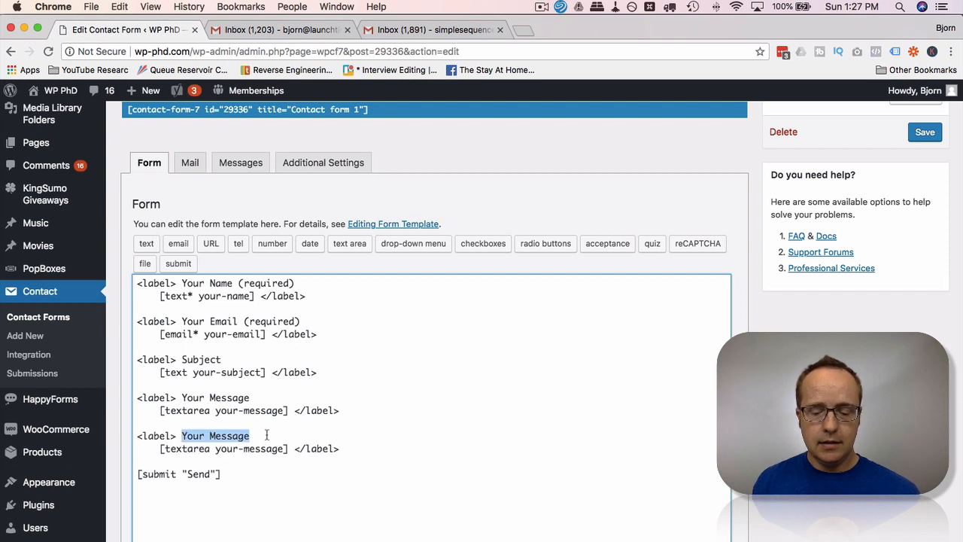
text(Please a)
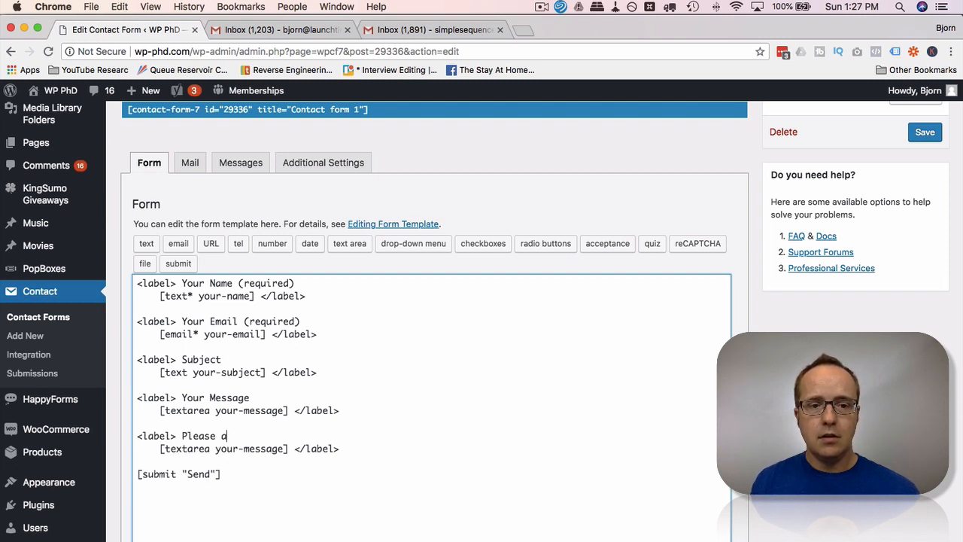
text(ttach a file)
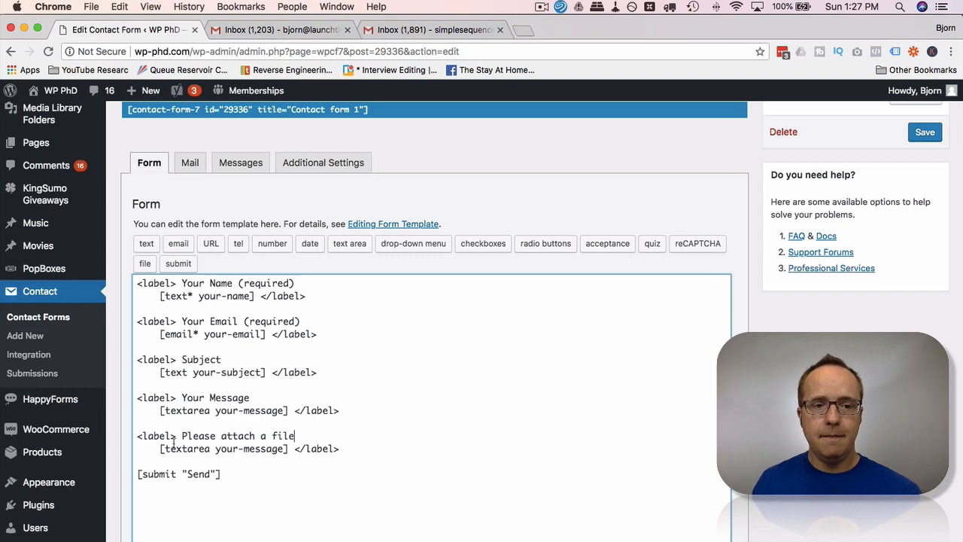
double_click(223, 448)
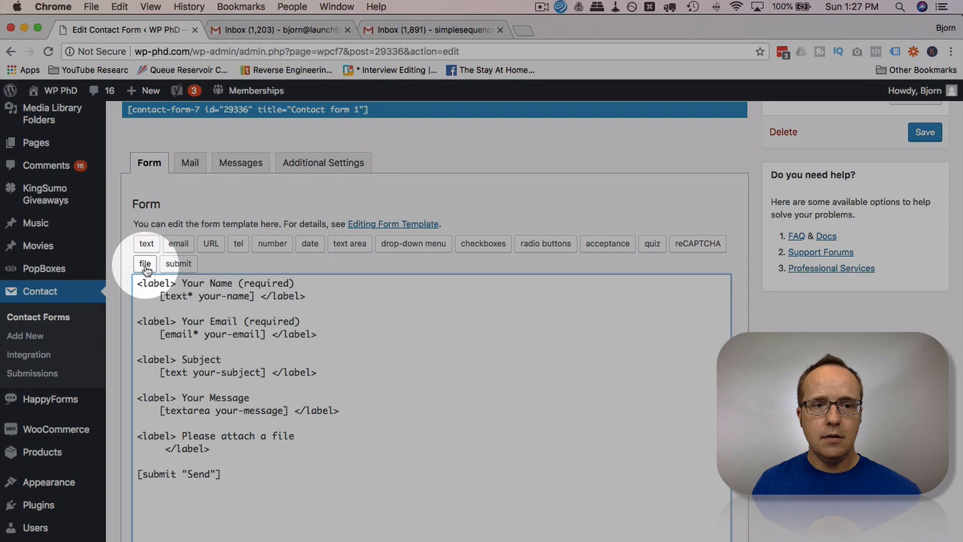
Insert a required file upload tag limited to 1mb PDF files and save the form
click(145, 264)
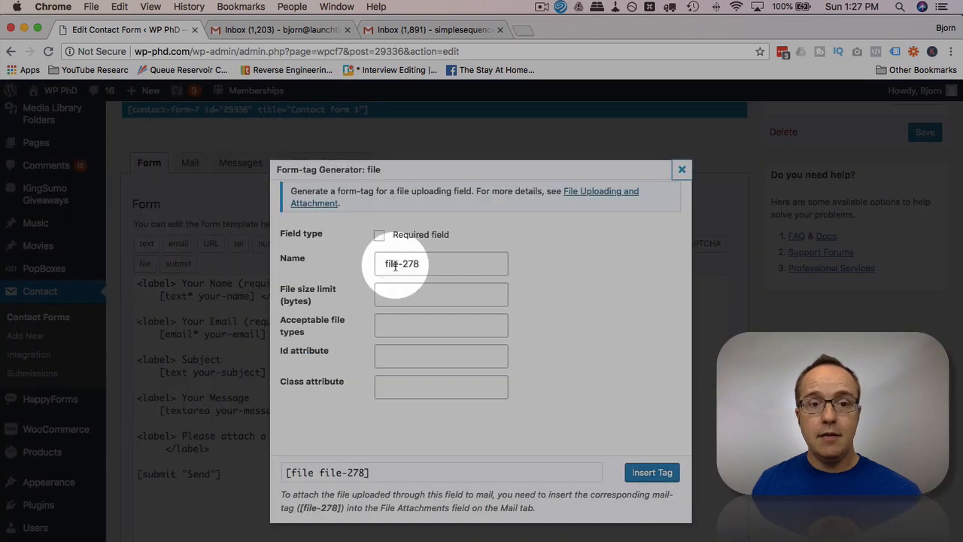
click(379, 235)
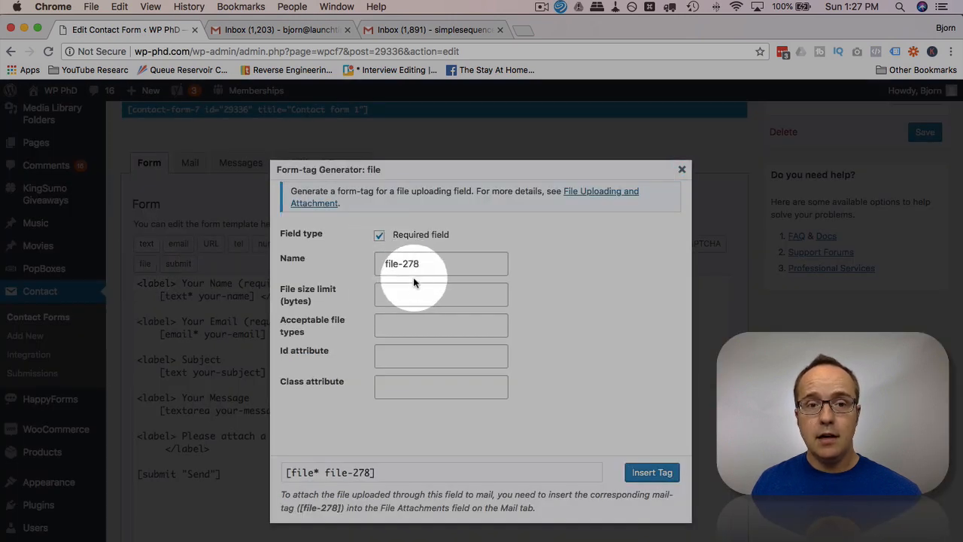
text(1)
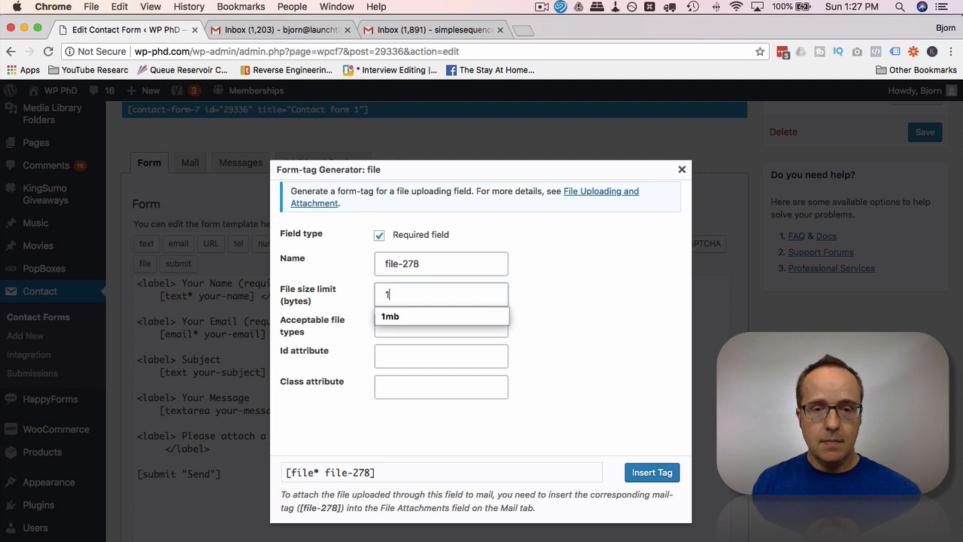
text(mb)
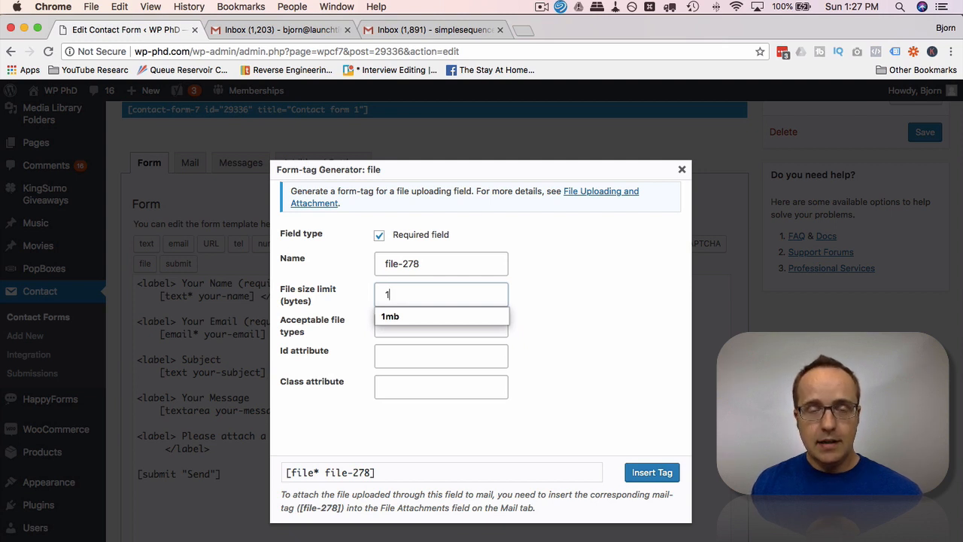
text(kb)
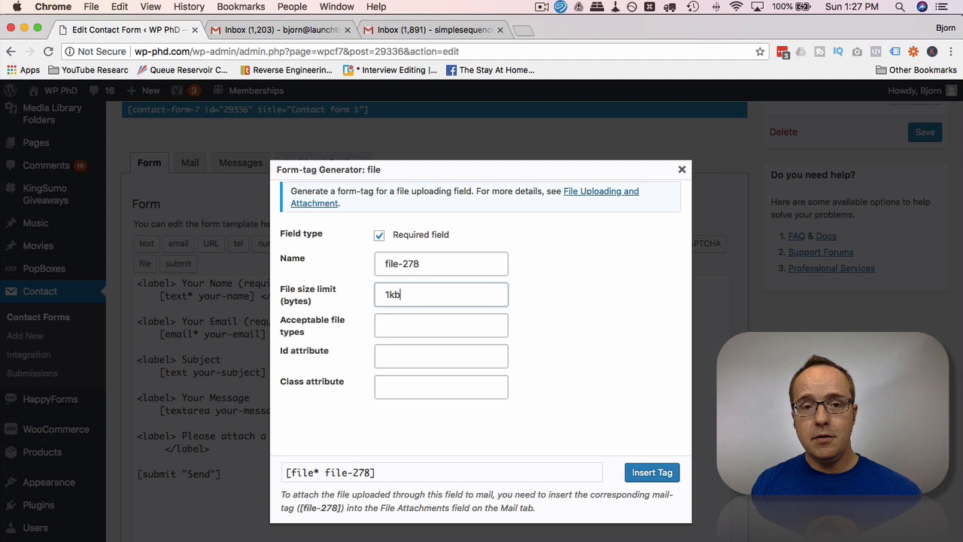
text(1mb)
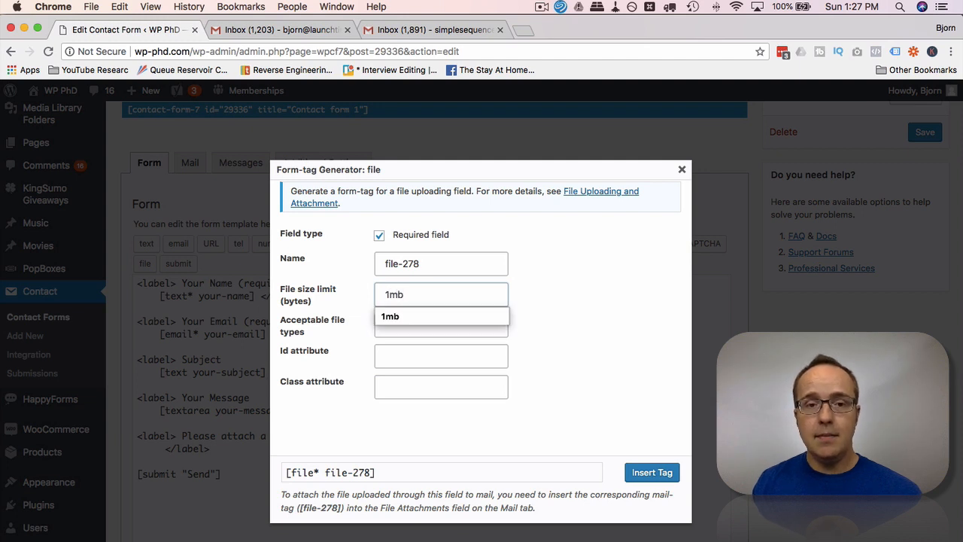
click(441, 325)
text(pdf)
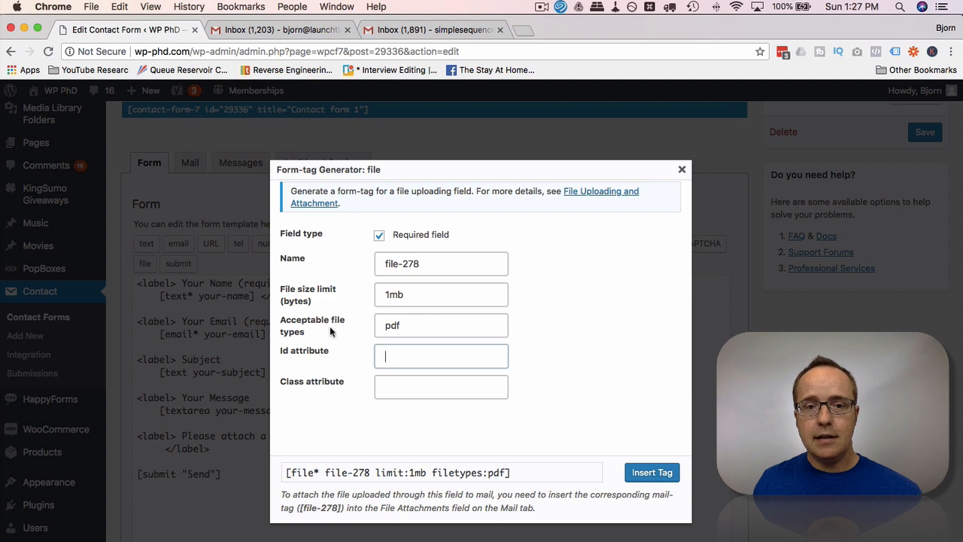
mouse_move(263, 354)
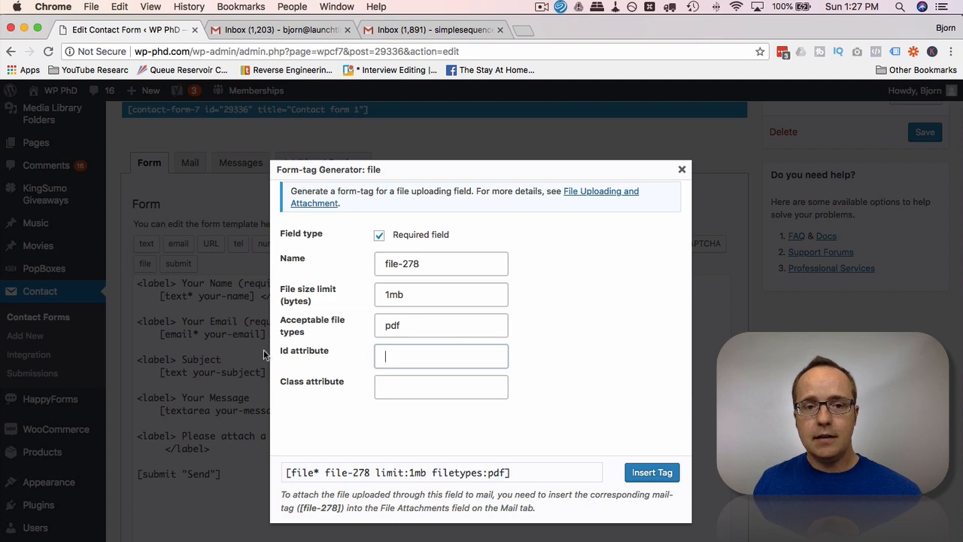
click(652, 473)
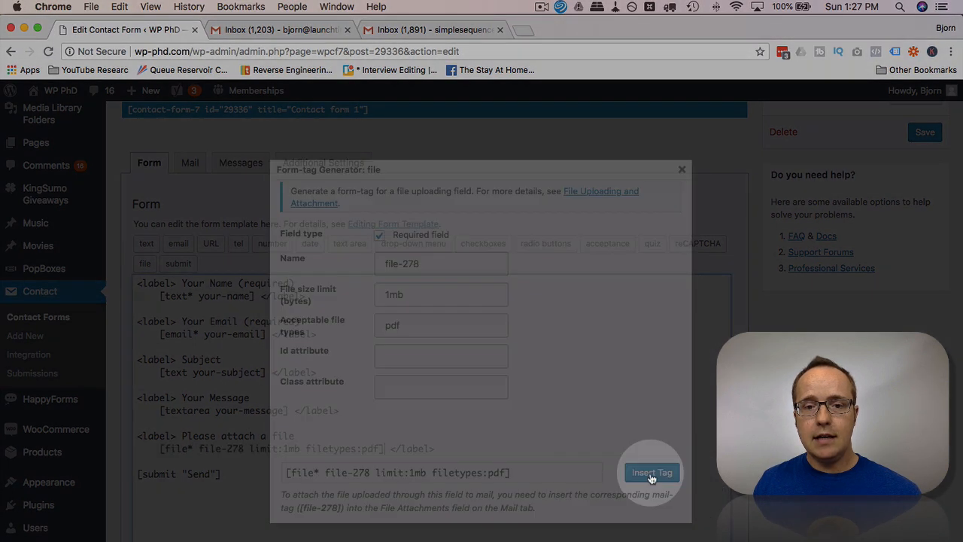
click(652, 472)
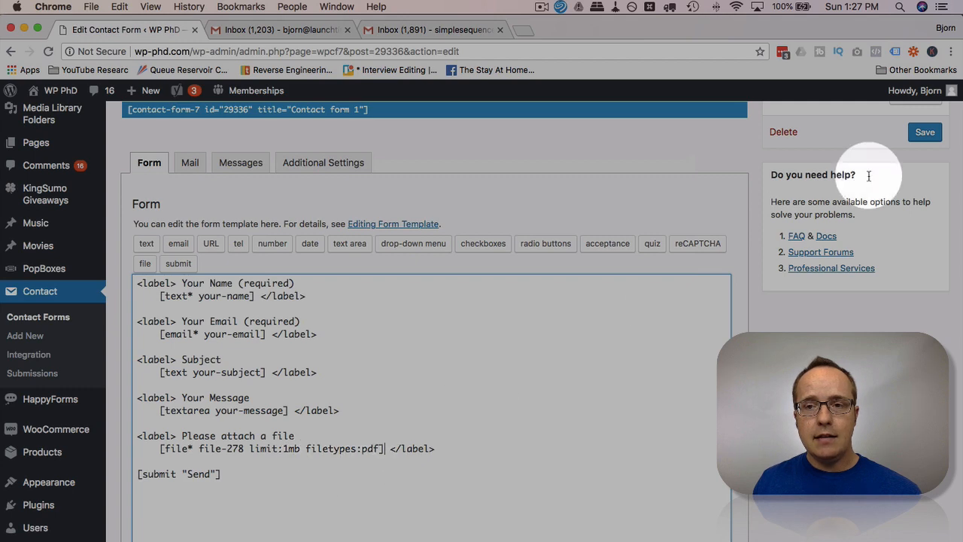
click(924, 132)
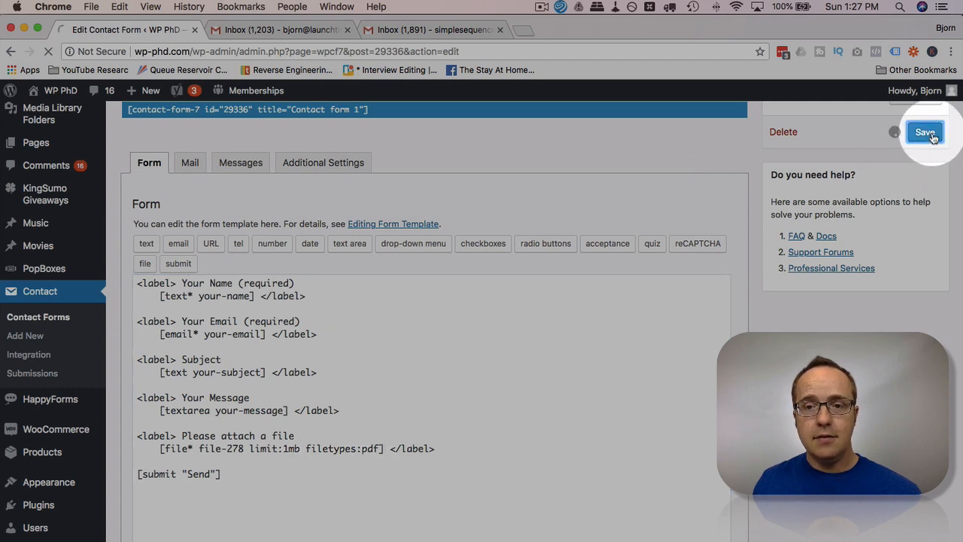
Add [file-278] to the Mail File Attachments field and save the form
click(924, 133)
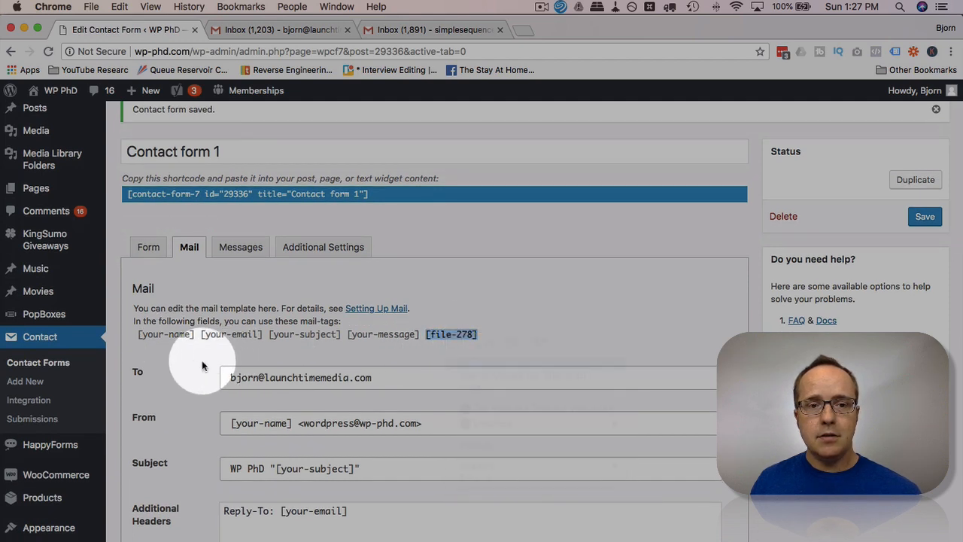
scroll(down, 3)
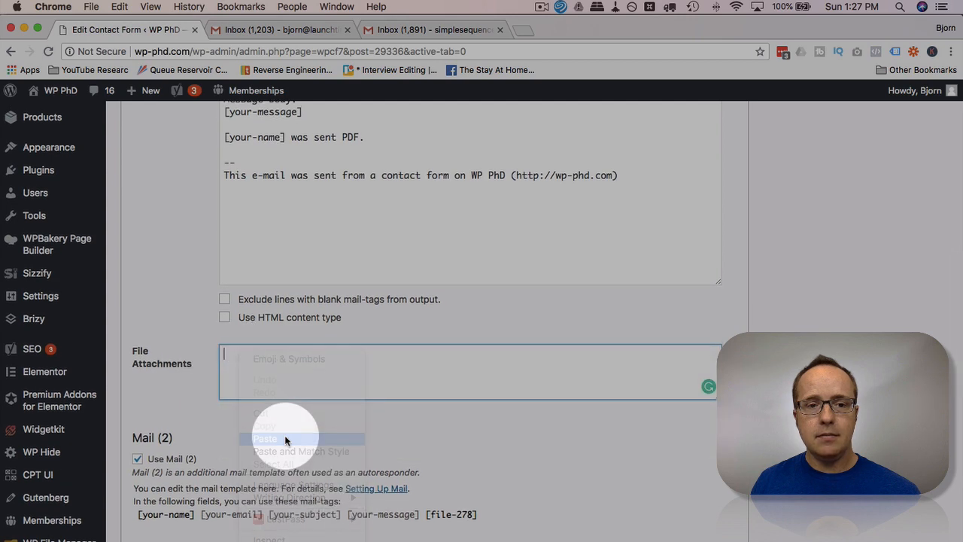
click(265, 438)
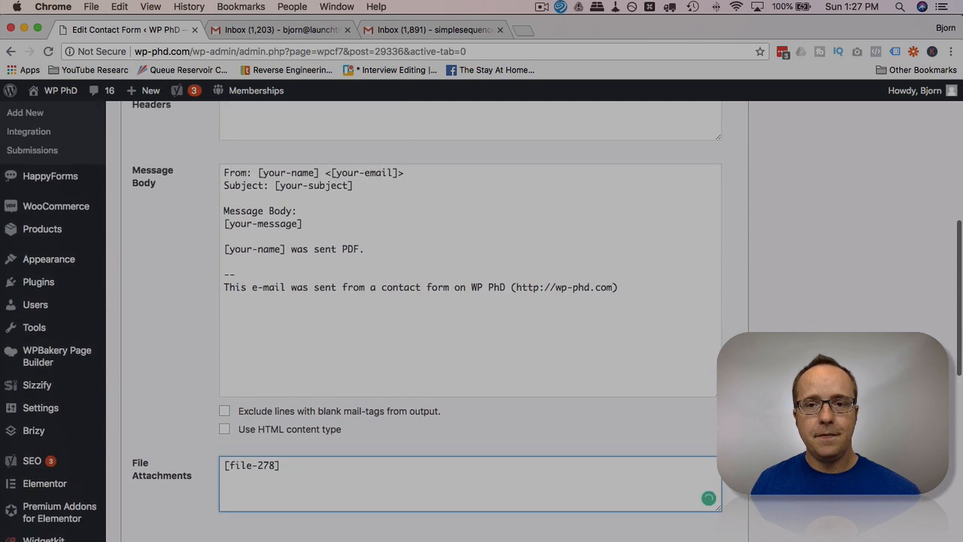
click(924, 259)
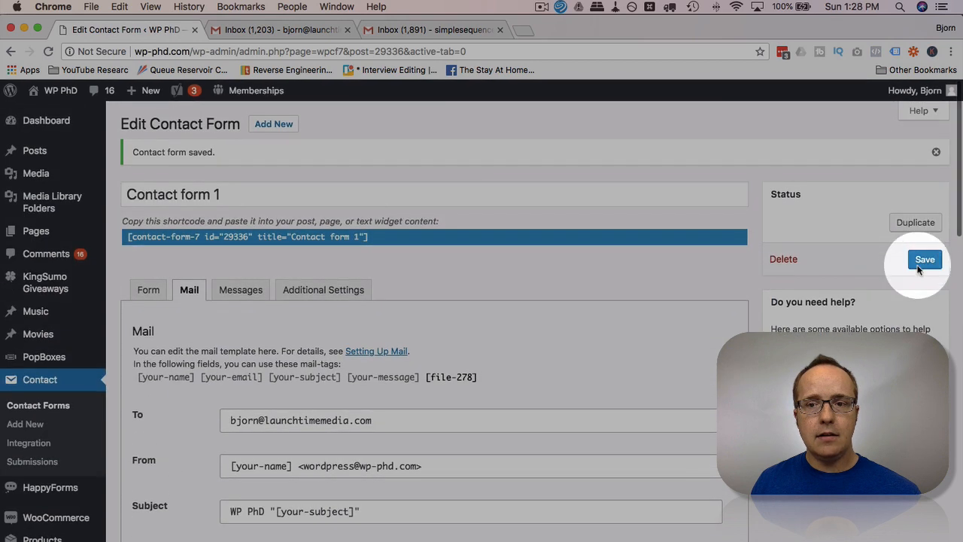
right_click(188, 236)
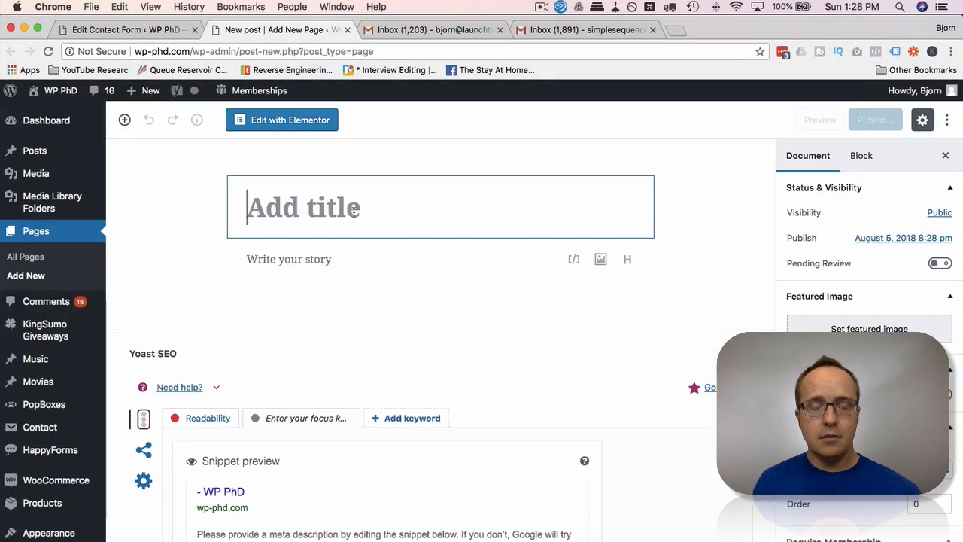
Publish a page titled 'CF7 Files In The Dashboard' with the form shortcode and view it
text(CF&)
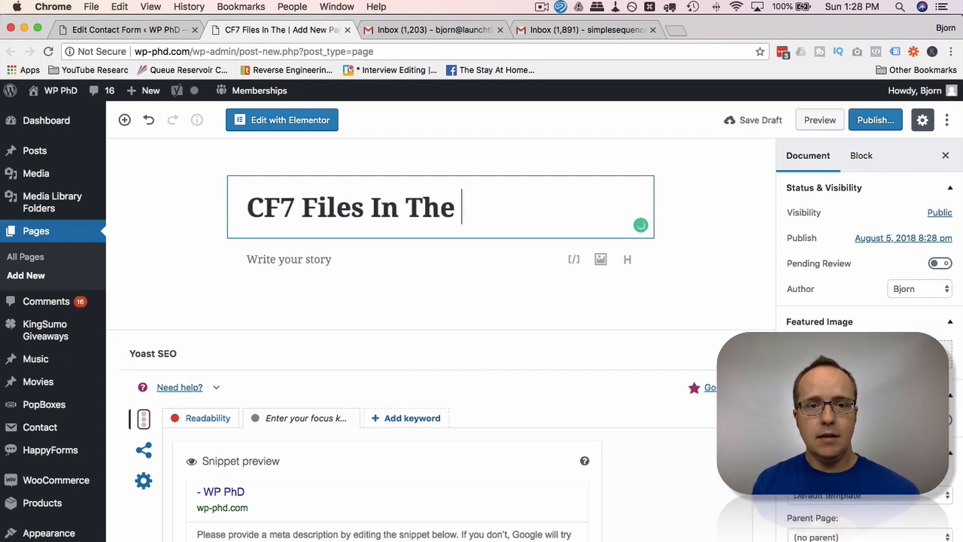
text(Das)
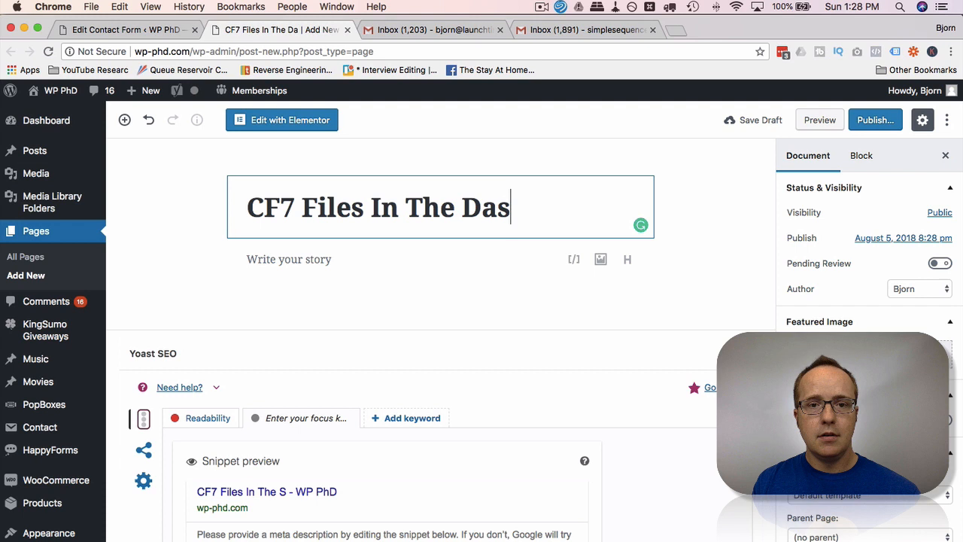
text(hboard)
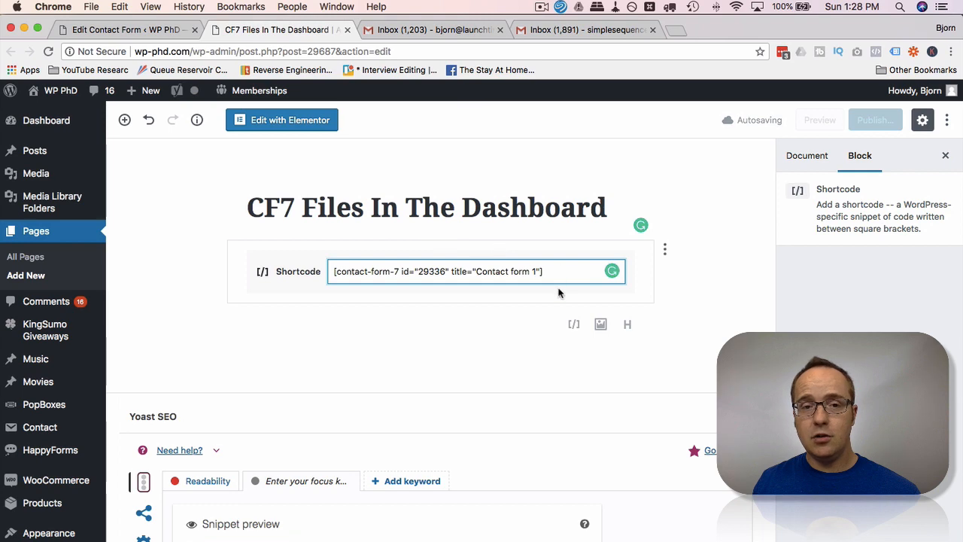
mouse_move(741, 225)
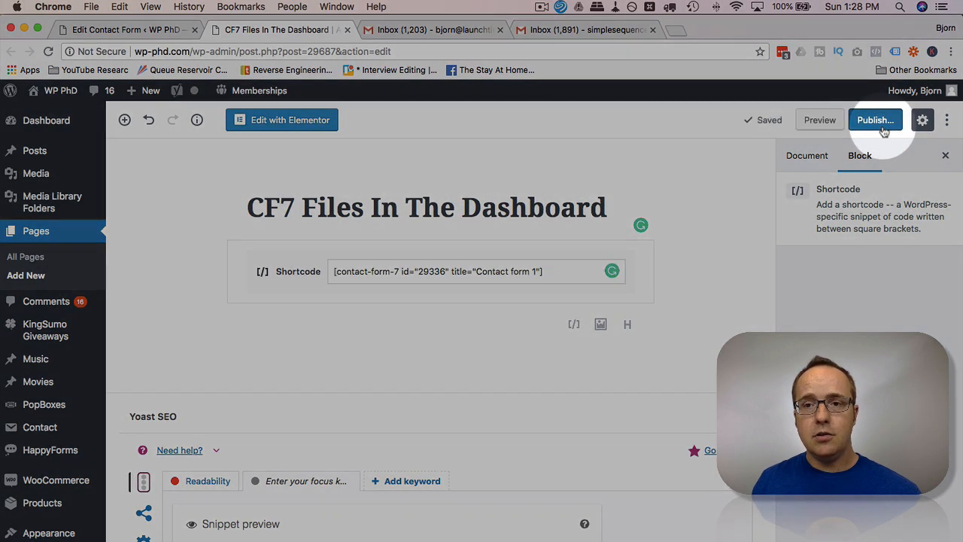
click(876, 121)
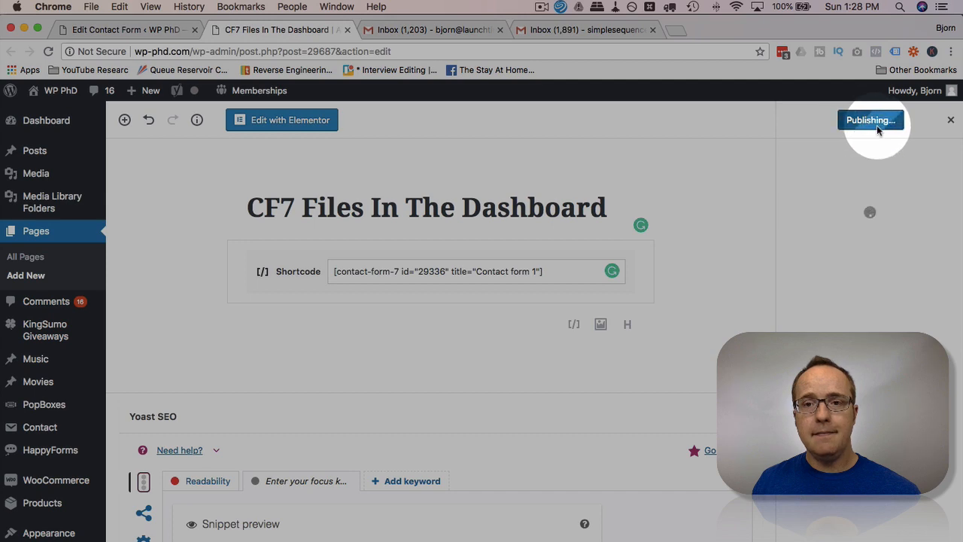
click(870, 121)
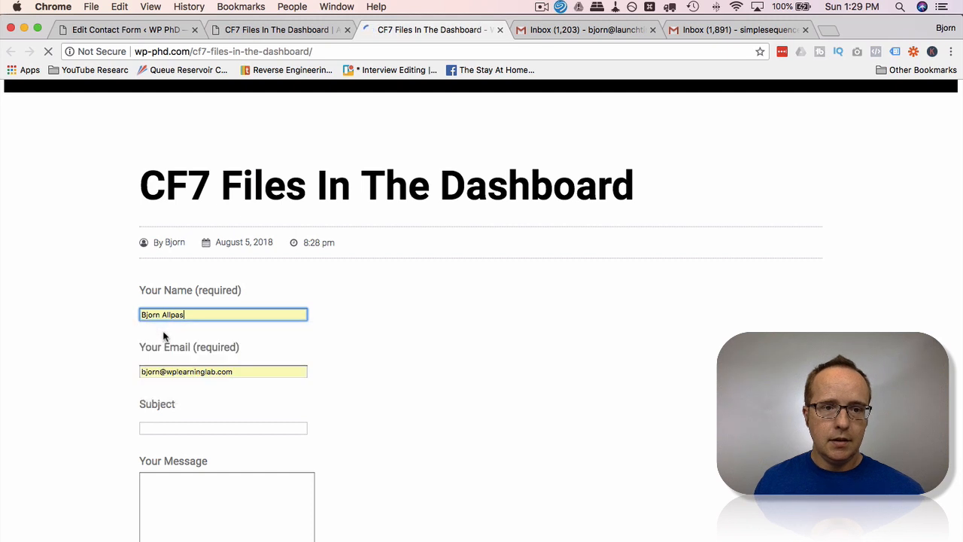
Submit a test message 'Attaching' with a PDF attached through the live form
click(223, 370)
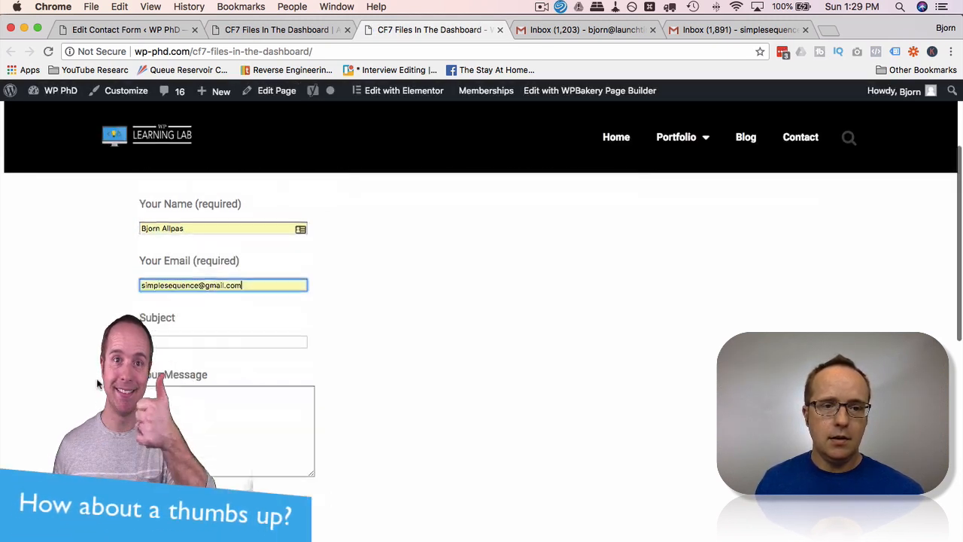
text(Attaching)
click(226, 431)
text(File attached)
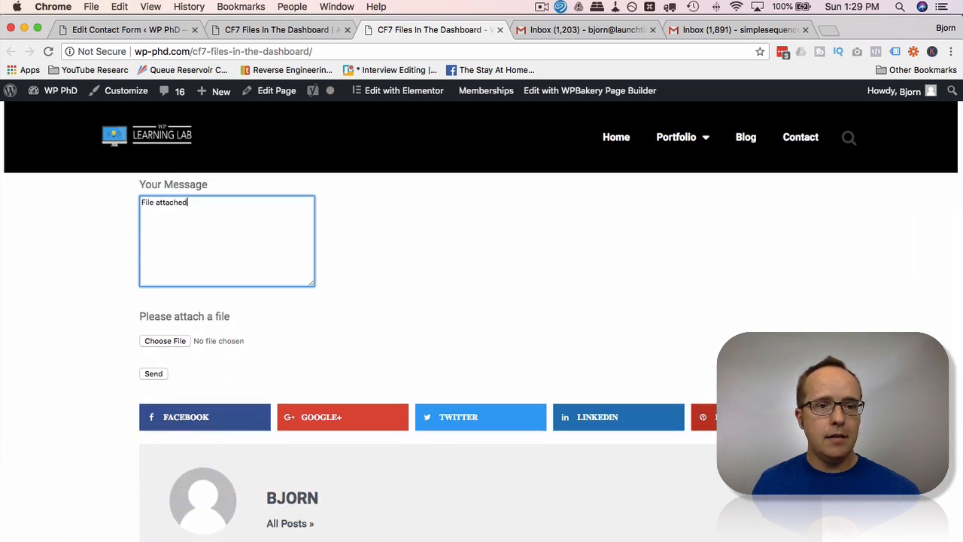
click(165, 341)
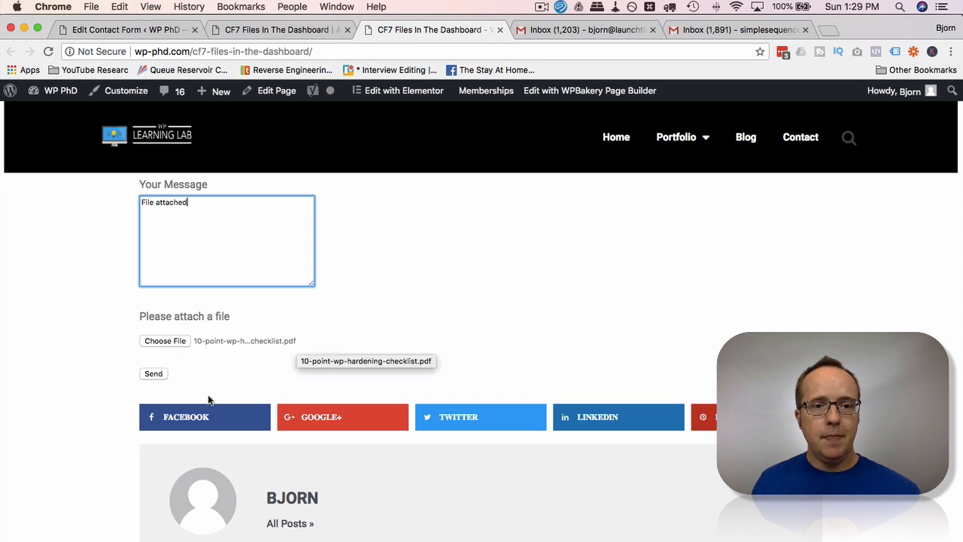
mouse_move(345, 346)
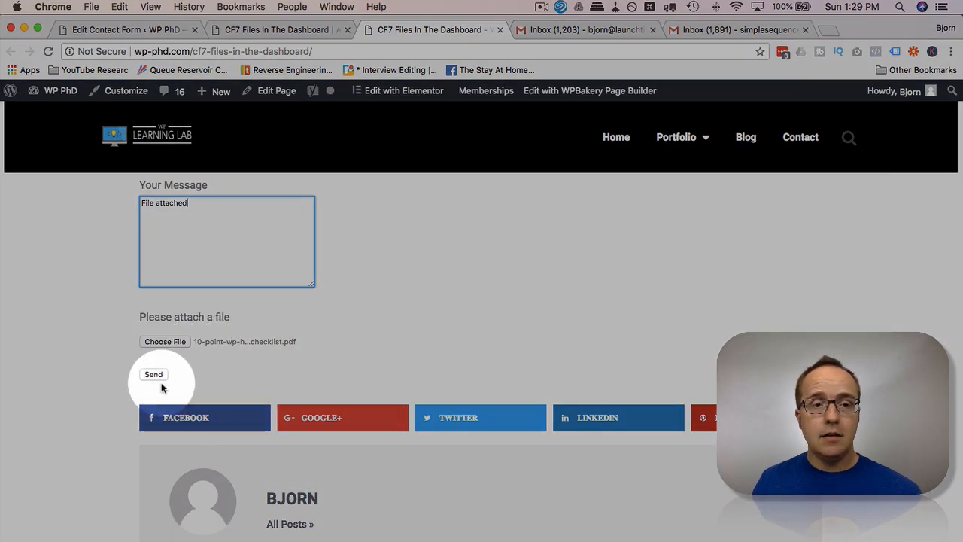
click(153, 374)
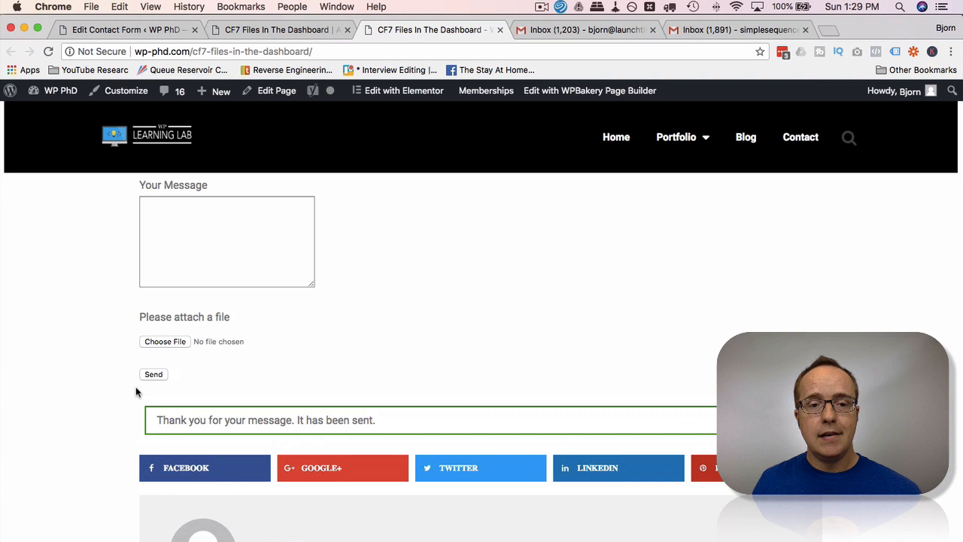
mouse_move(382, 424)
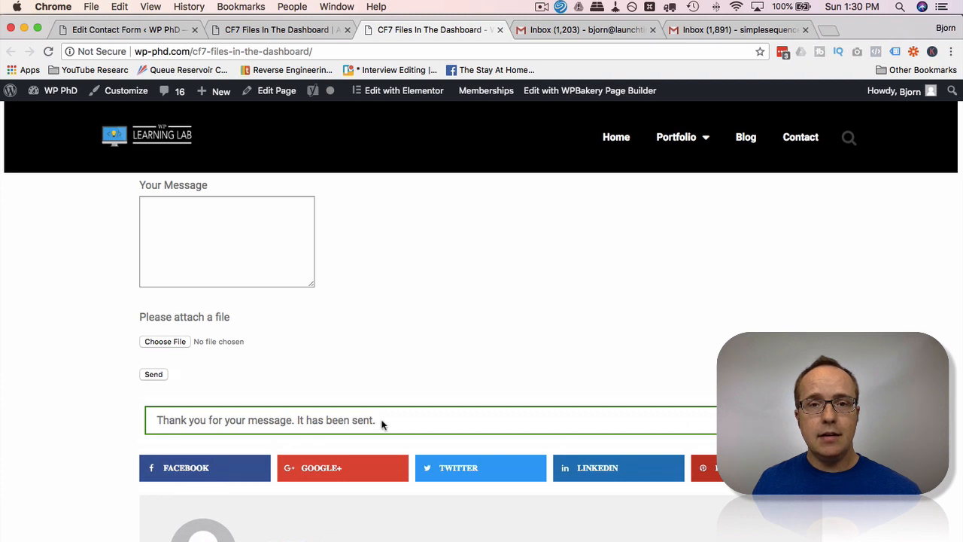
mouse_move(529, 147)
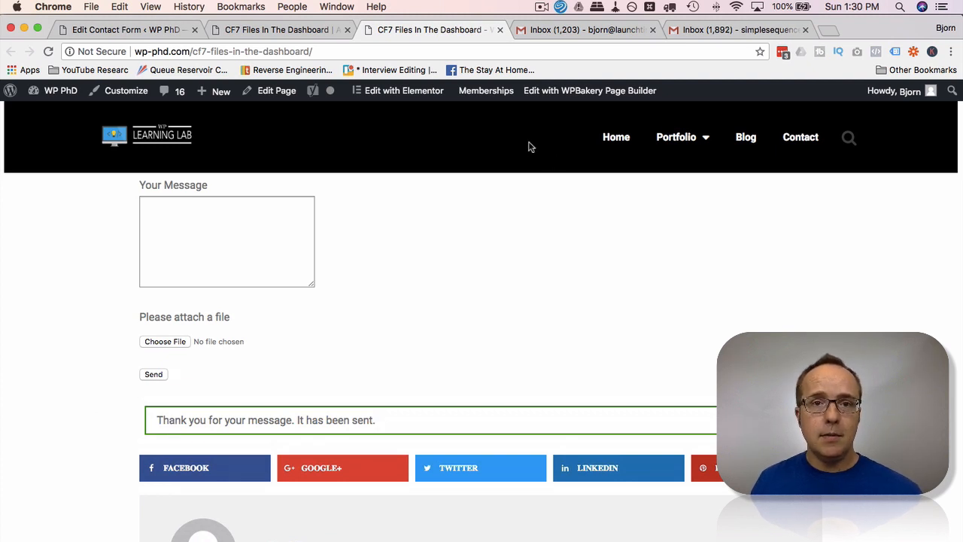
click(587, 30)
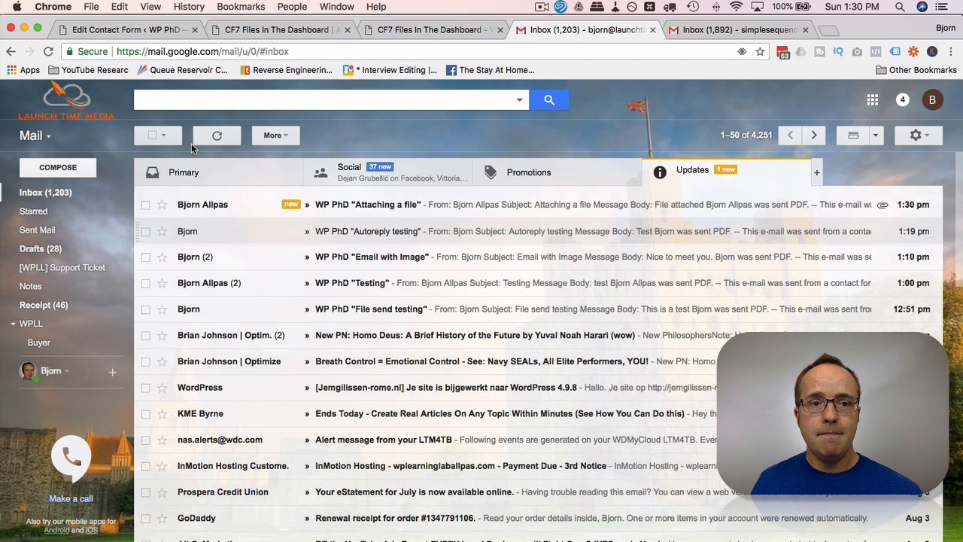
Read the 'Attaching a file' notification email showing the PDF attachment
click(368, 205)
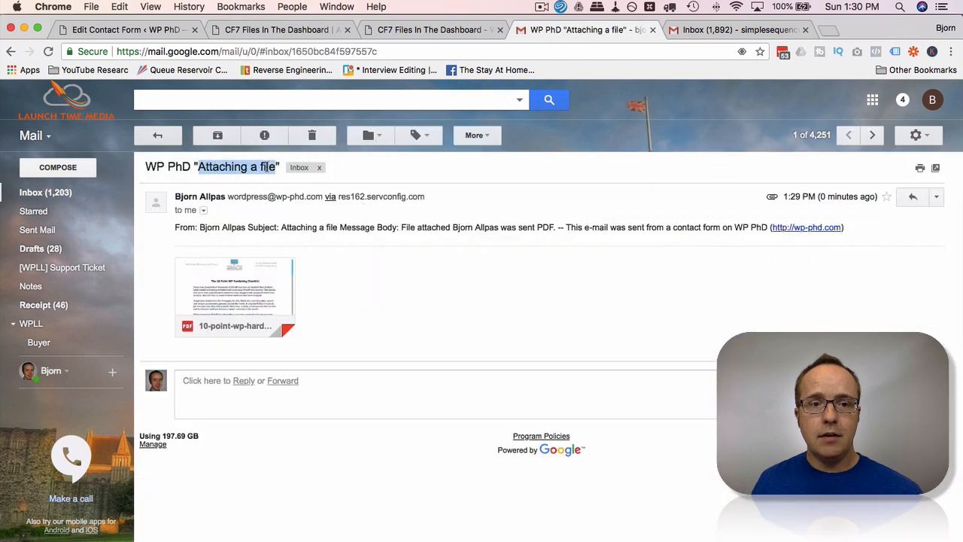
mouse_move(506, 299)
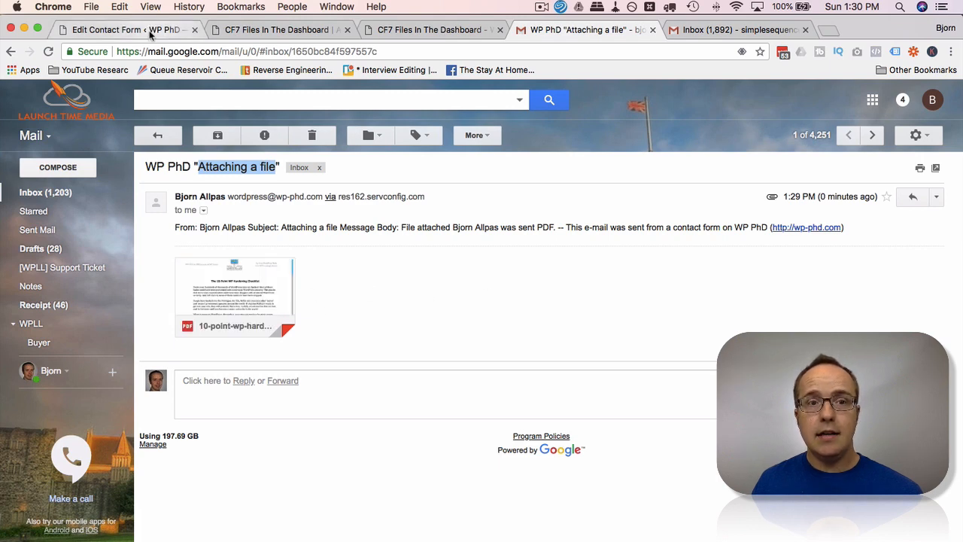
View the newest stored submission from Contact > Submissions
click(124, 30)
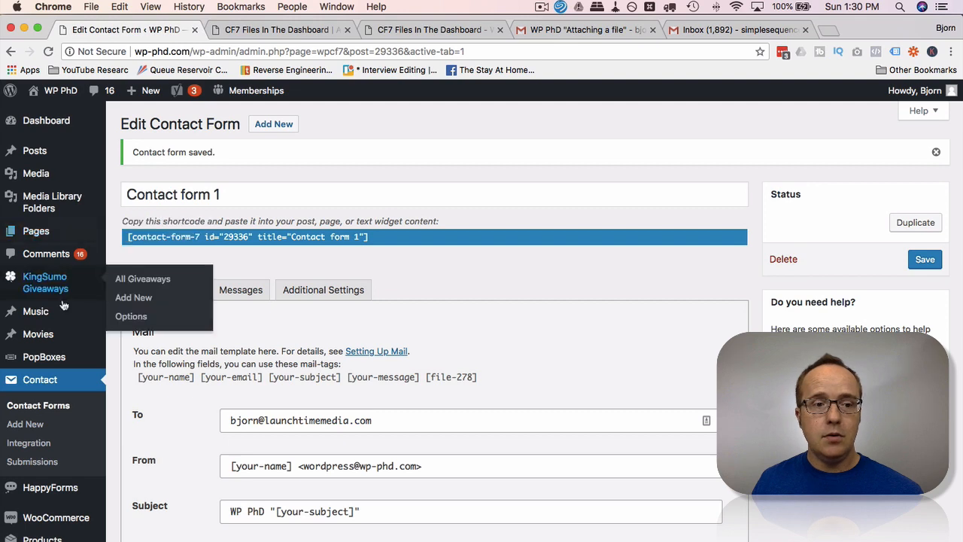
scroll(down, 3)
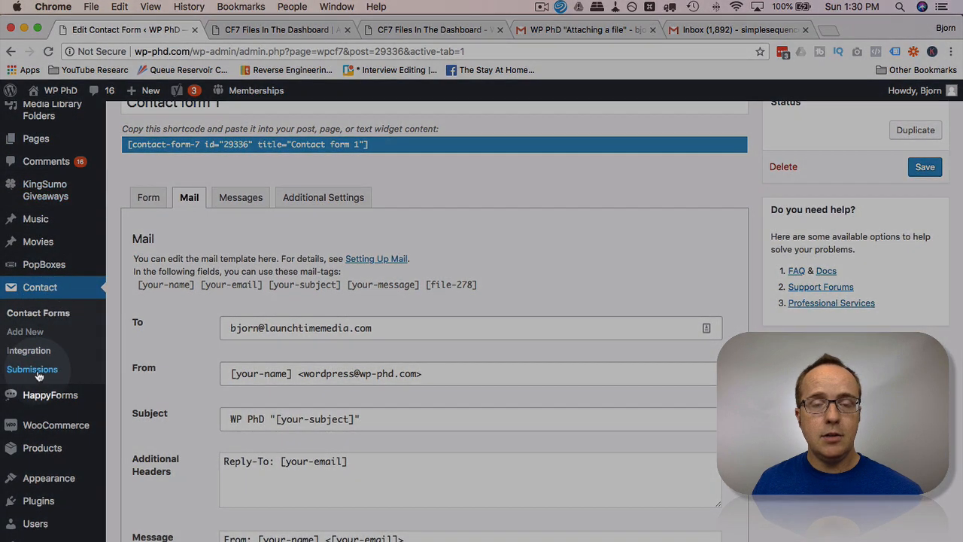
click(31, 369)
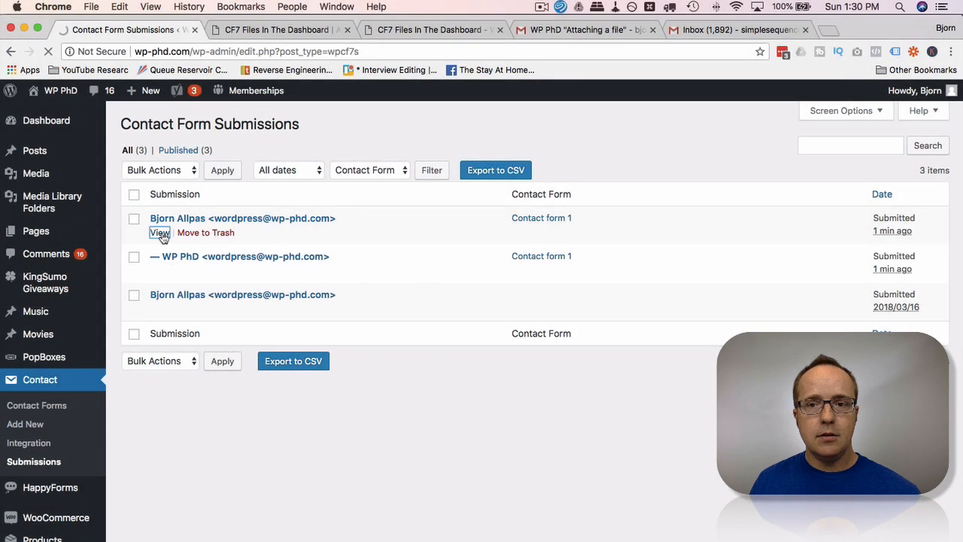
click(159, 232)
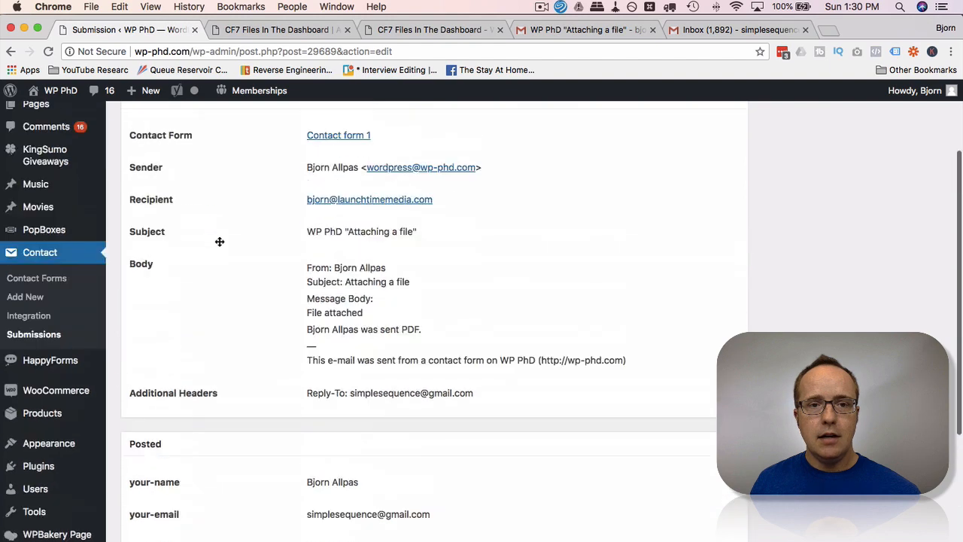
Reach the submission's Files section listing file-278 with its Open File link
scroll(down, 3)
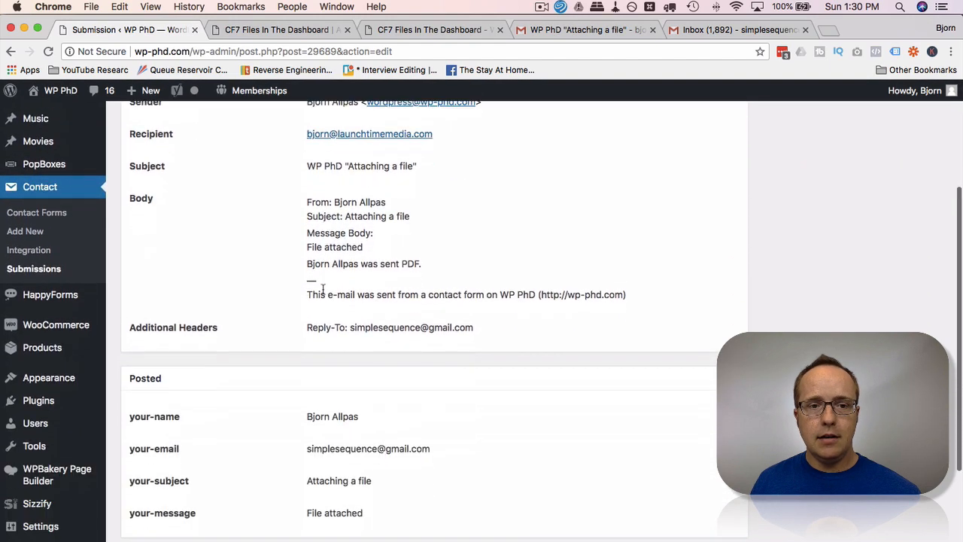
scroll(down, 3)
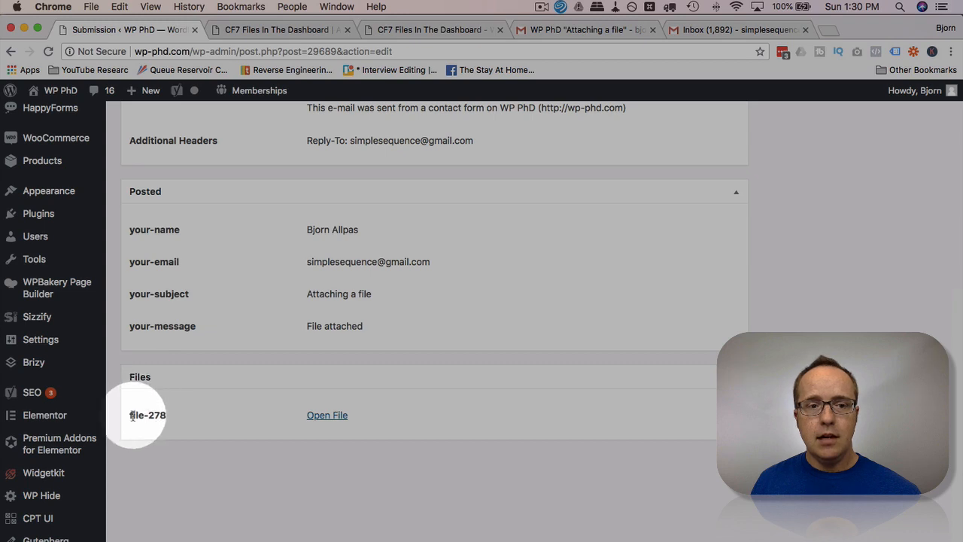
double_click(148, 415)
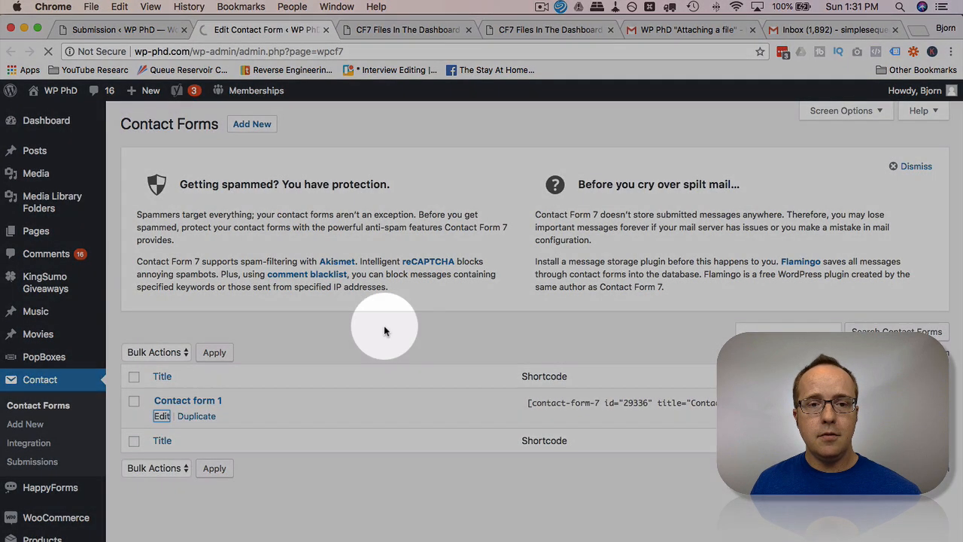
Check Contact form 1's template and start a new file-upload tag in the editor
click(162, 415)
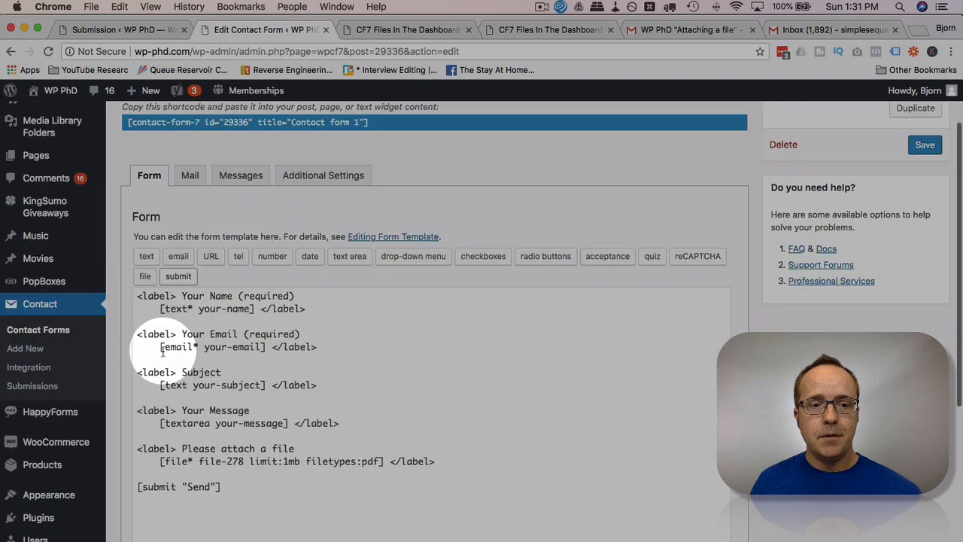
double_click(219, 460)
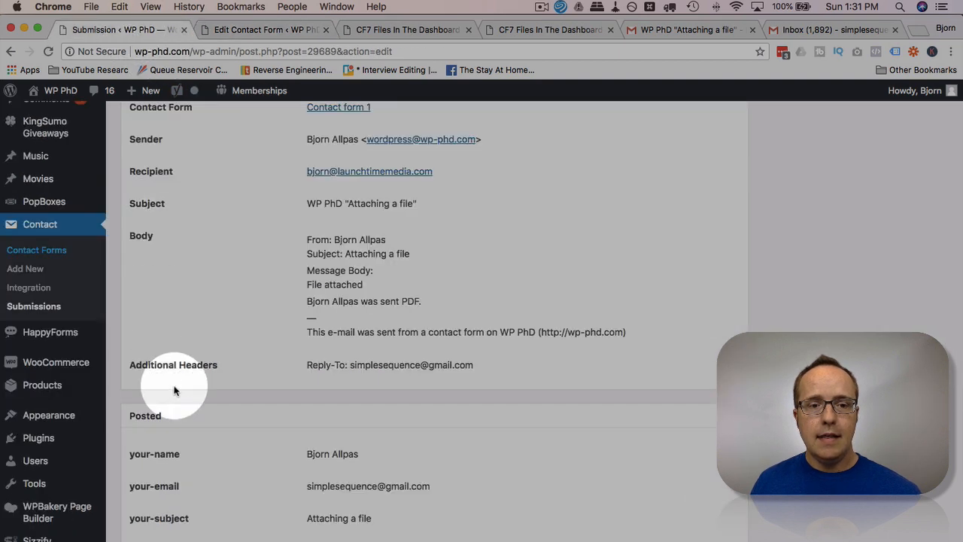
scroll(down, 3)
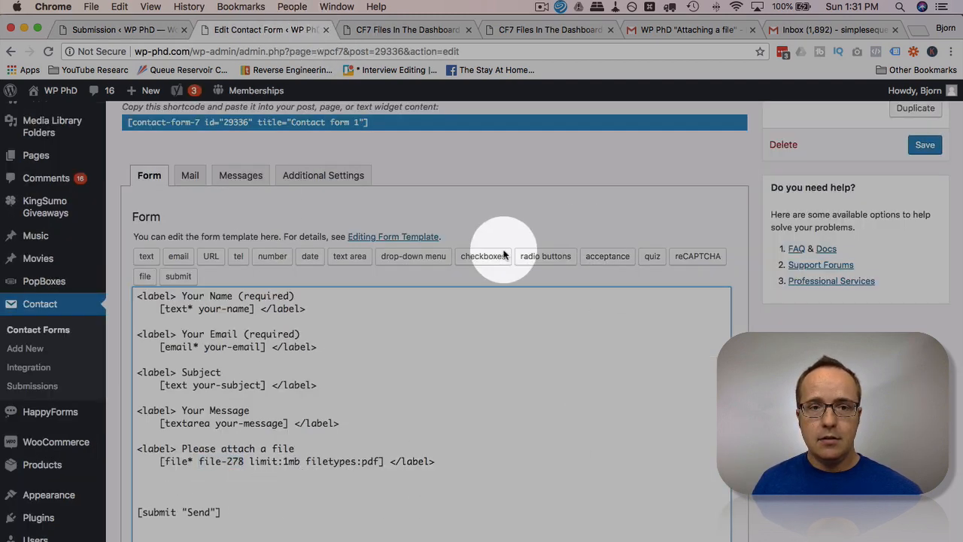
click(144, 277)
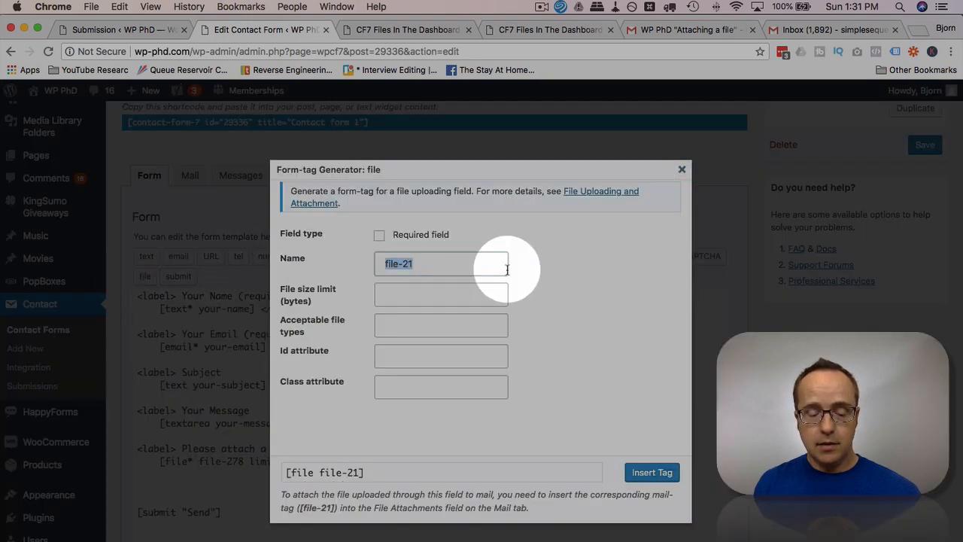
text(bi)
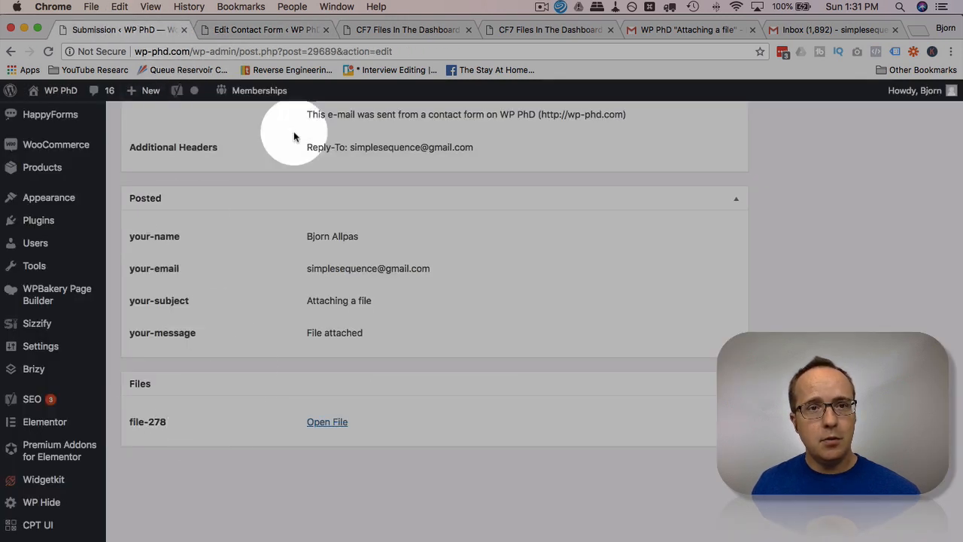
mouse_move(174, 442)
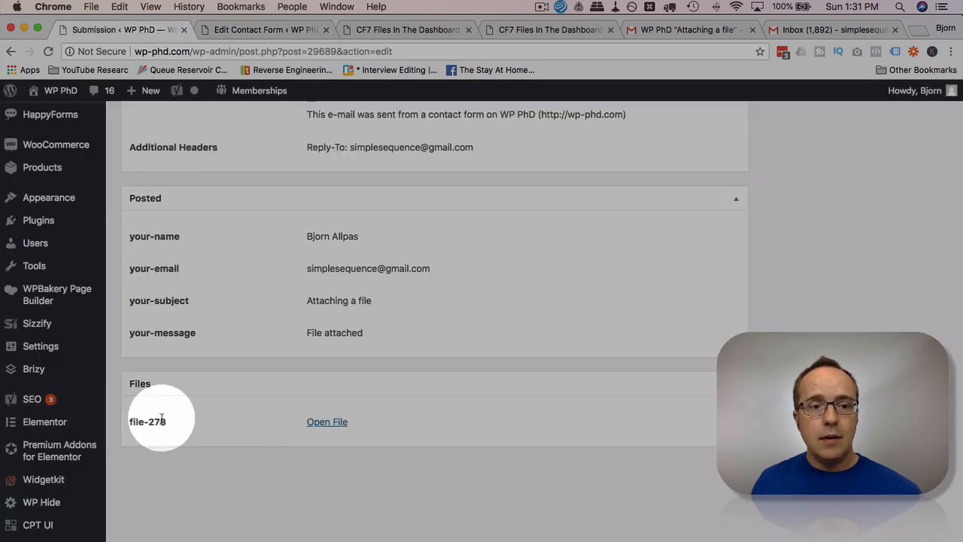
View the uploaded 10-Point WP Hardening Checklist PDF from file-278 in a new tab
click(327, 421)
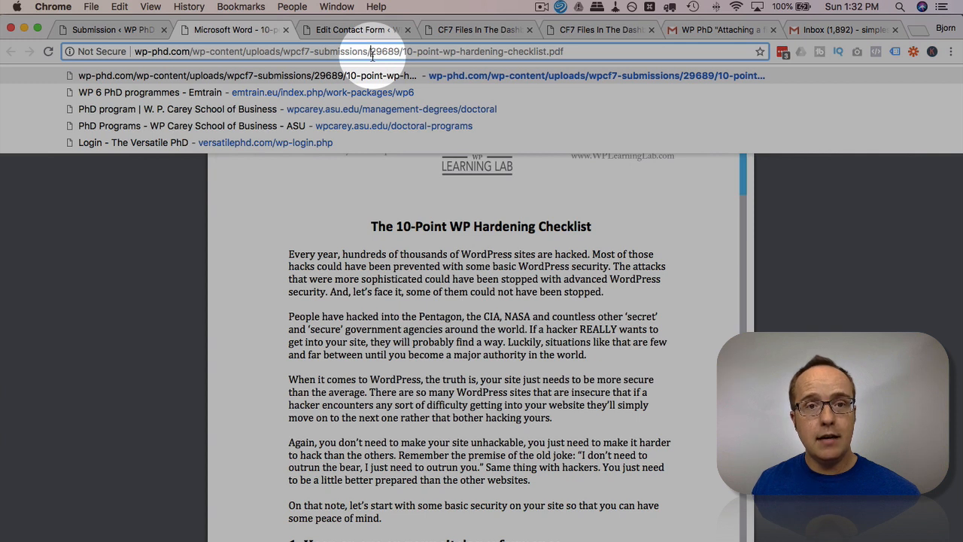
double_click(384, 51)
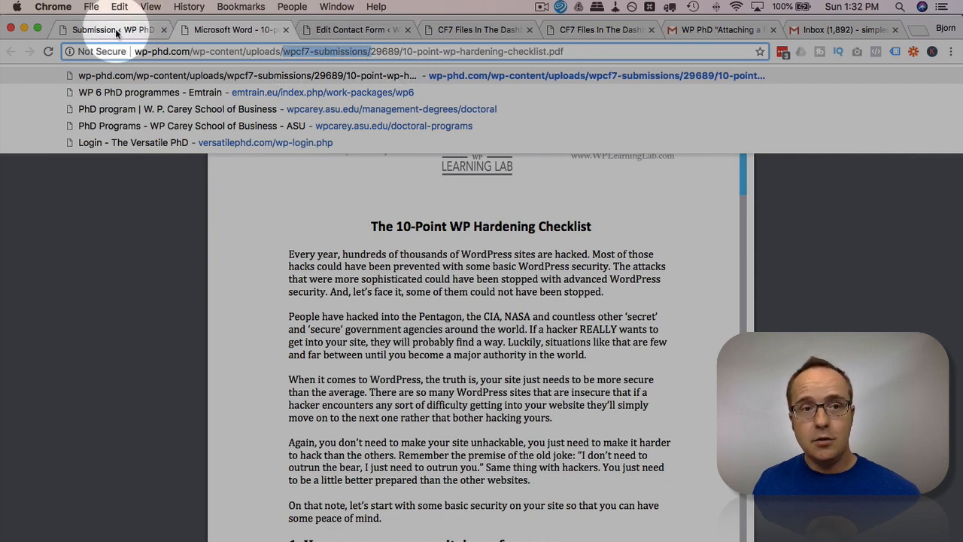
View the WP PhD auto-reply submission from the Submissions list and highlight its recipient address
click(108, 31)
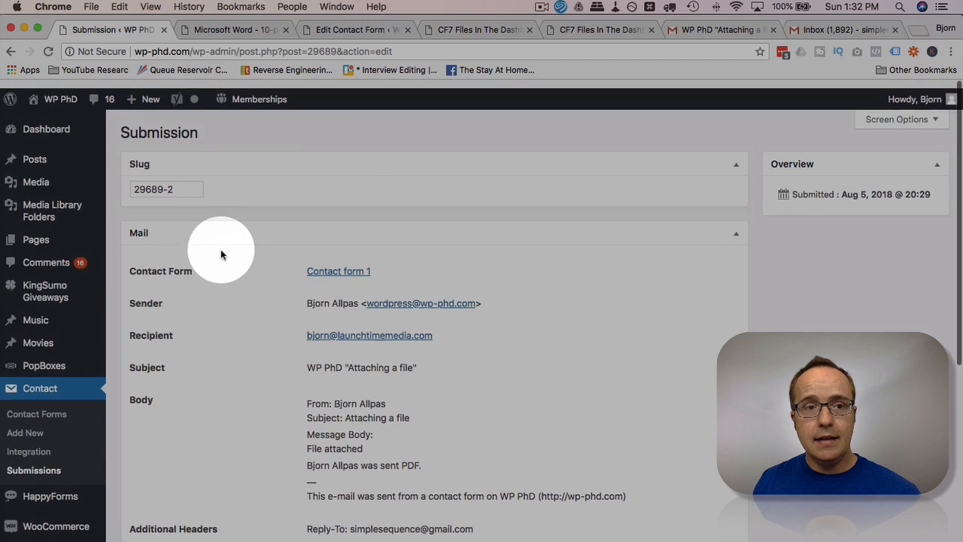
click(34, 461)
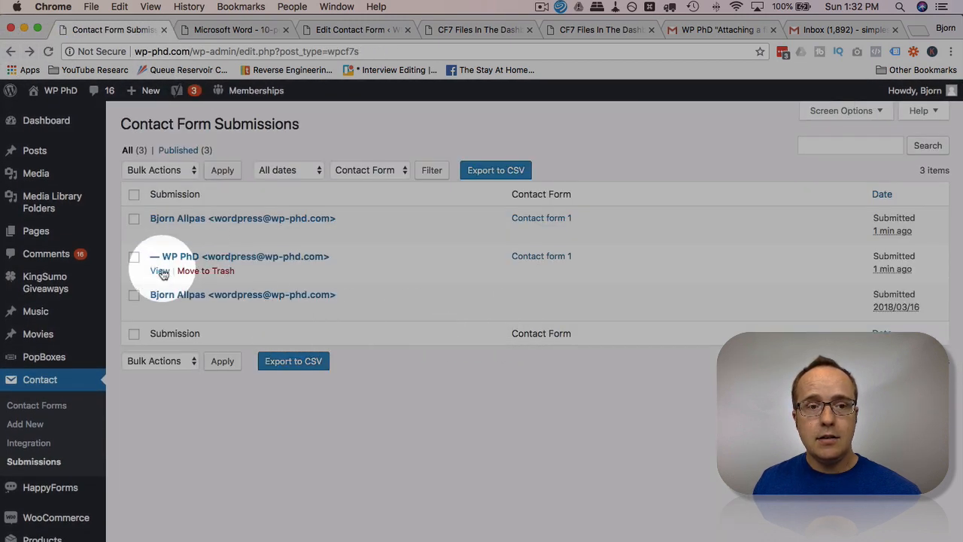
click(159, 271)
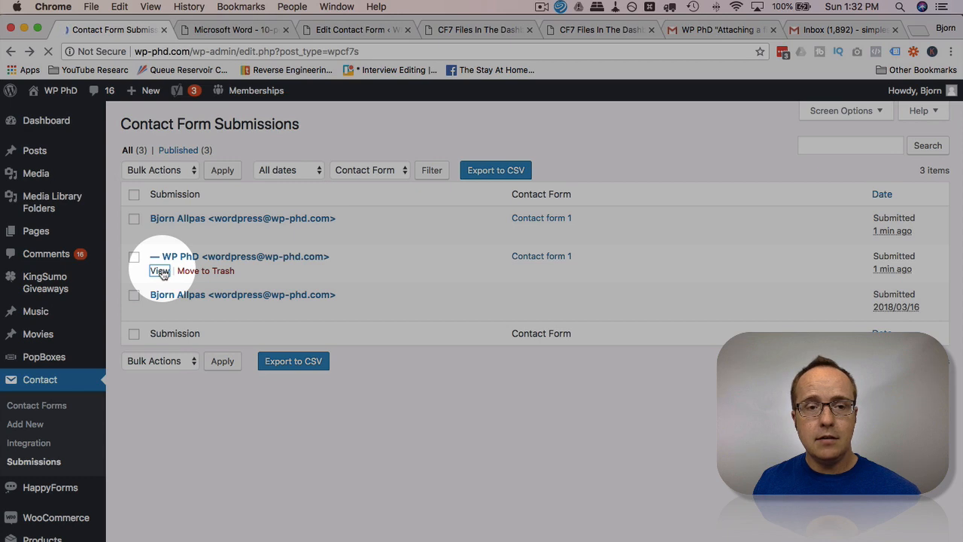
click(160, 271)
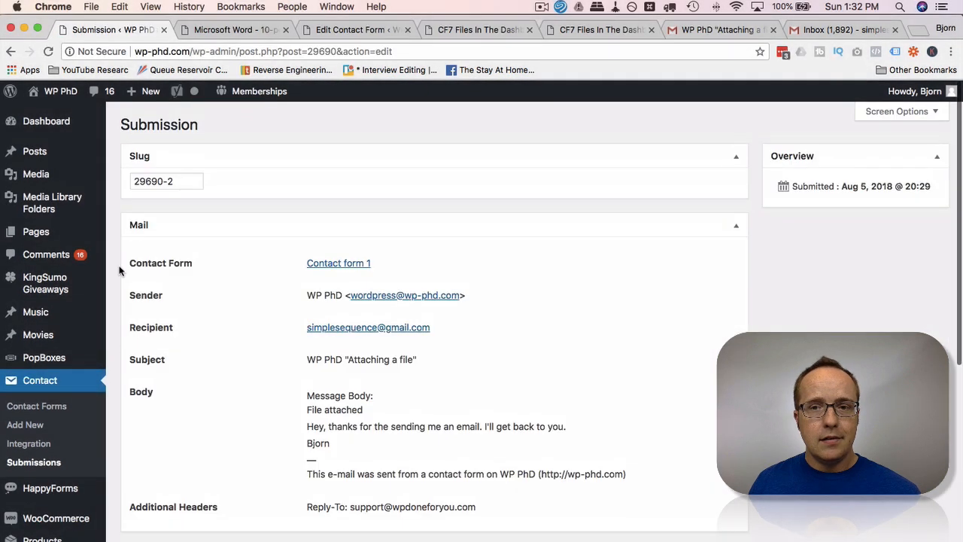
scroll(down, 3)
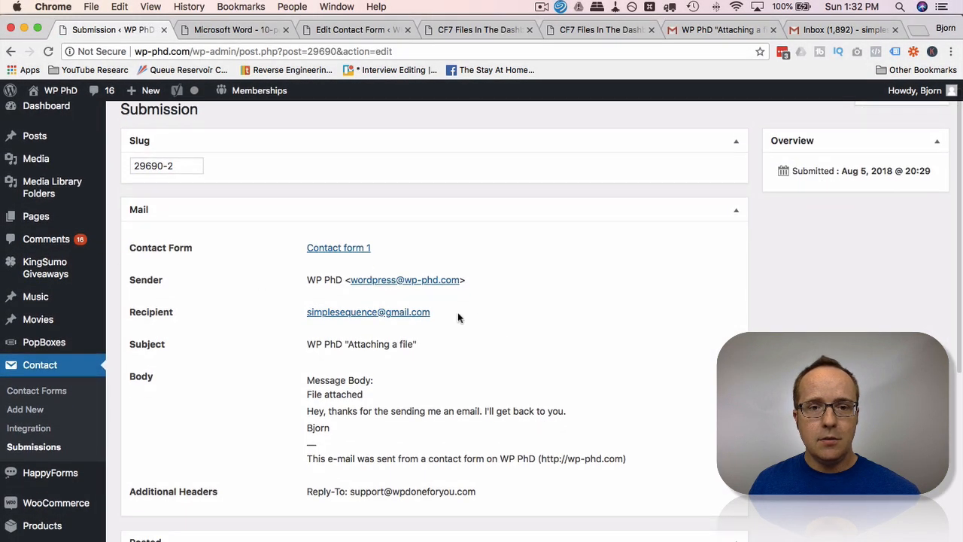
double_click(367, 312)
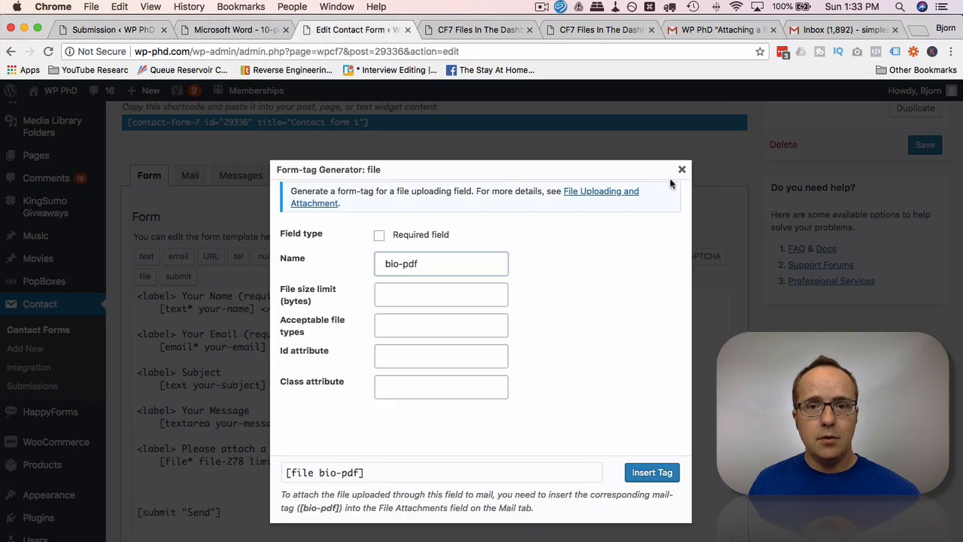
Review the form's Mail settings down to the enabled Mail (2) autoresponder template
click(190, 174)
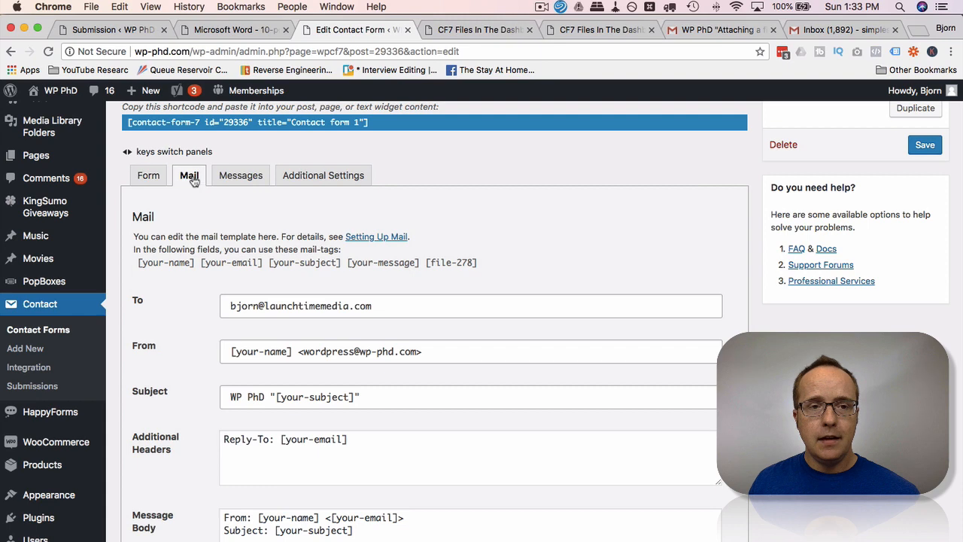
scroll(down, 3)
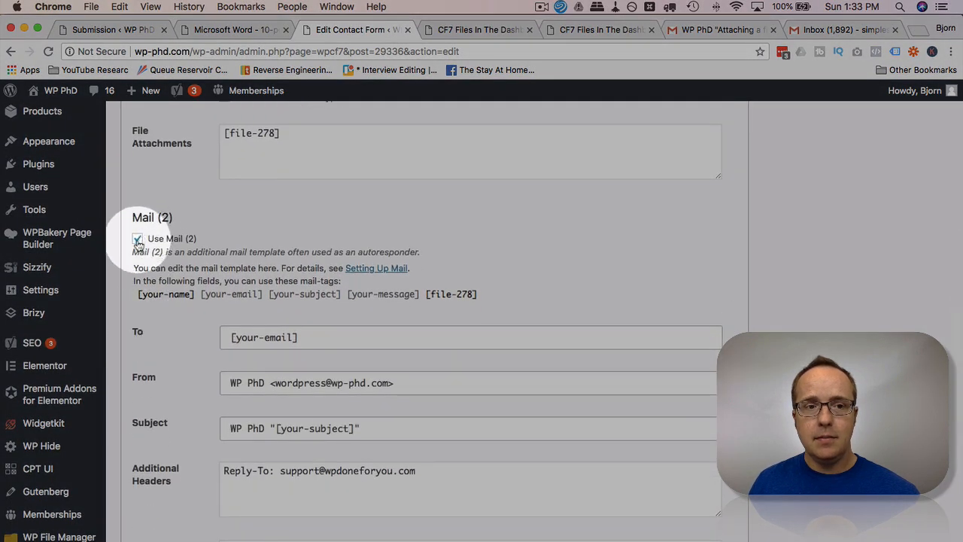
scroll(down, 3)
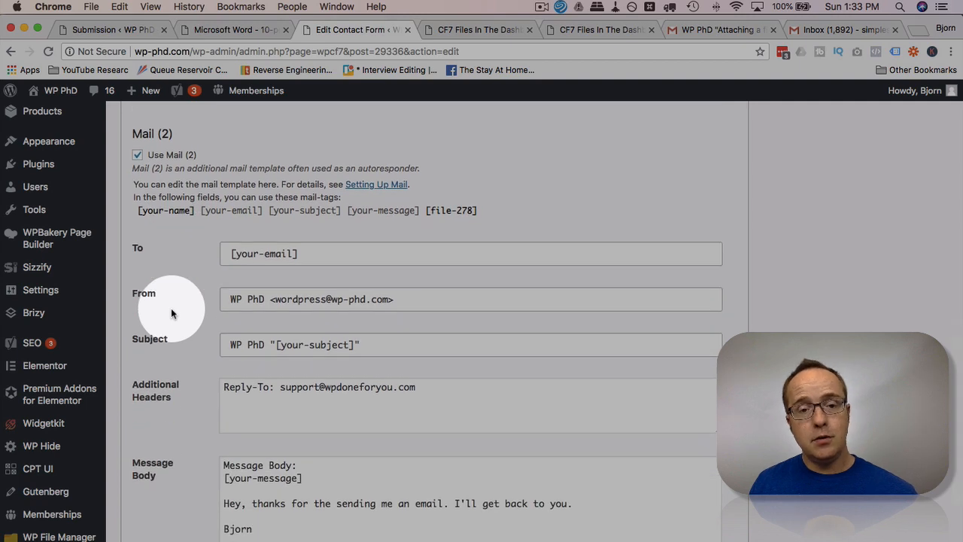
scroll(down, 3)
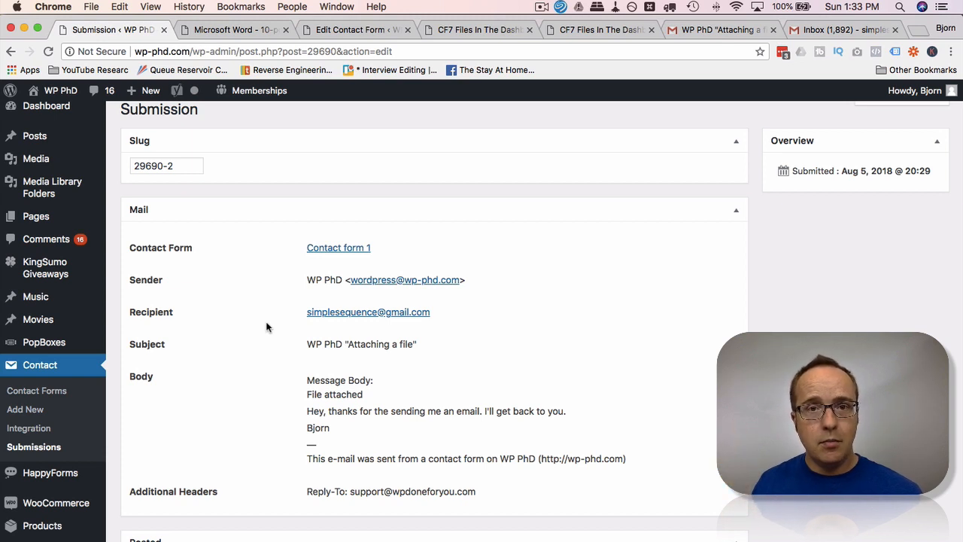
mouse_move(548, 263)
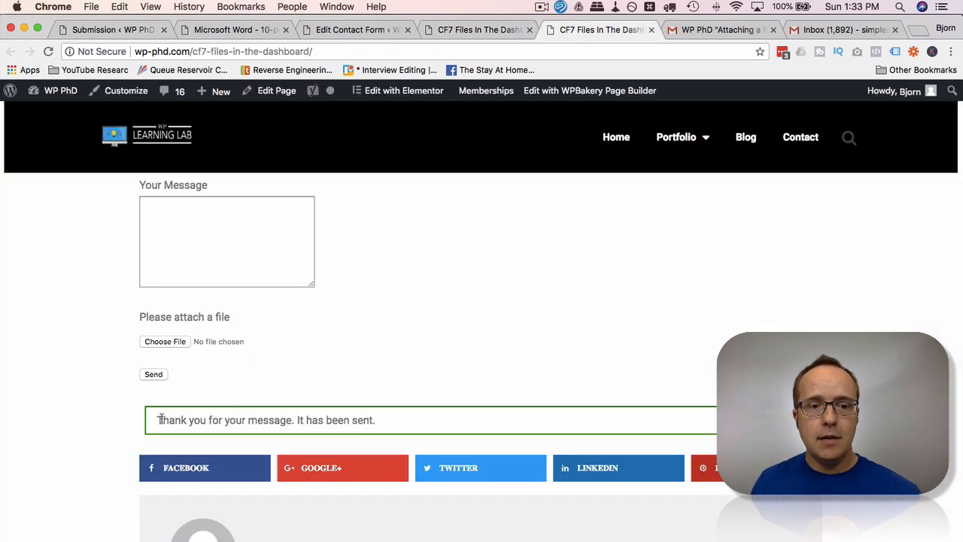
drag(159, 420, 374, 420)
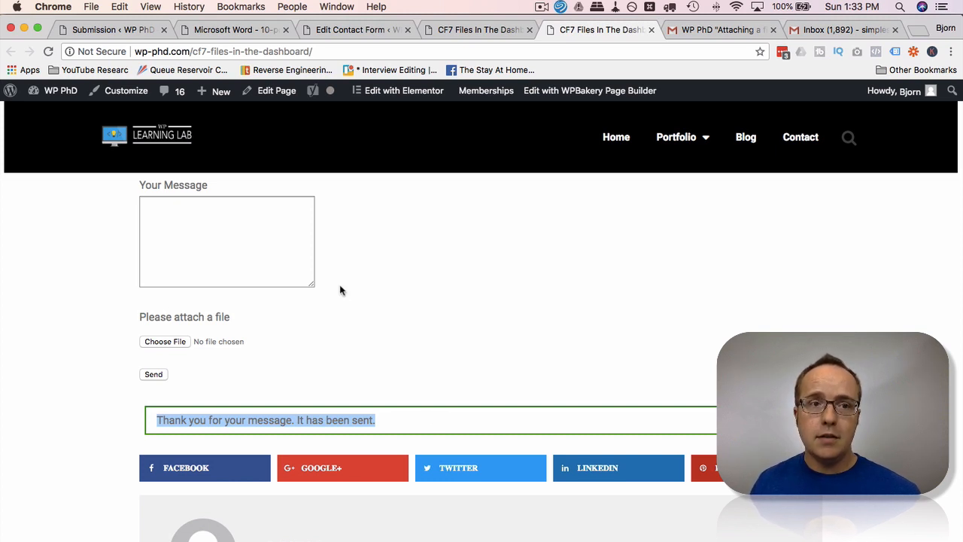
mouse_move(126, 90)
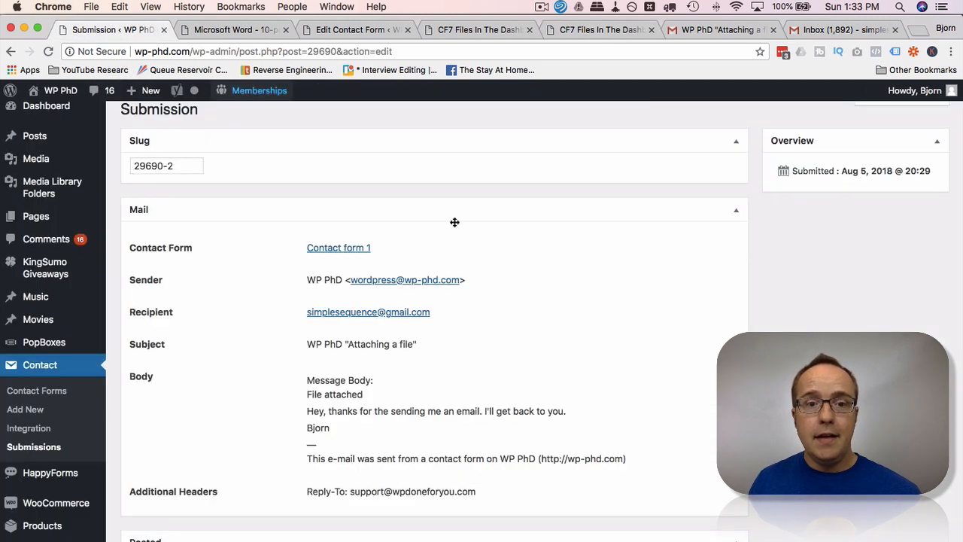
mouse_move(237, 282)
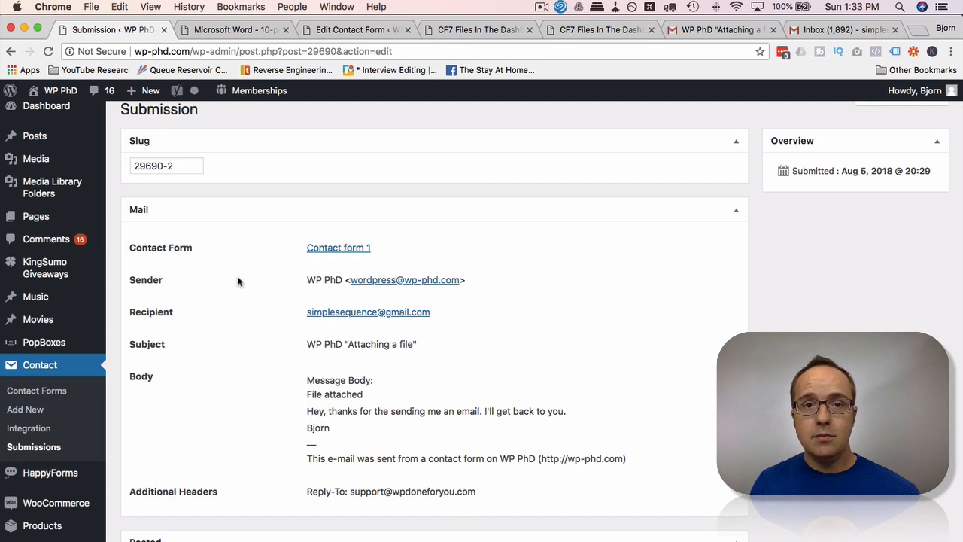